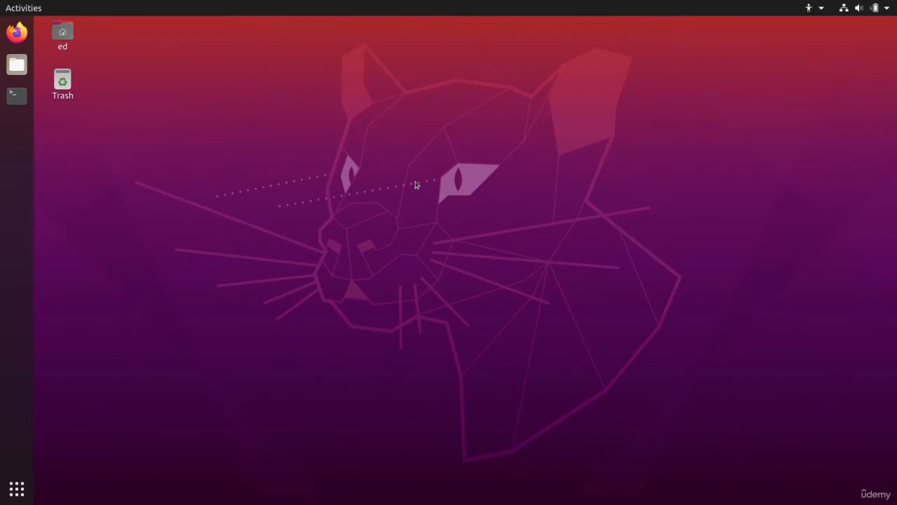
mouse_move(442, 173)
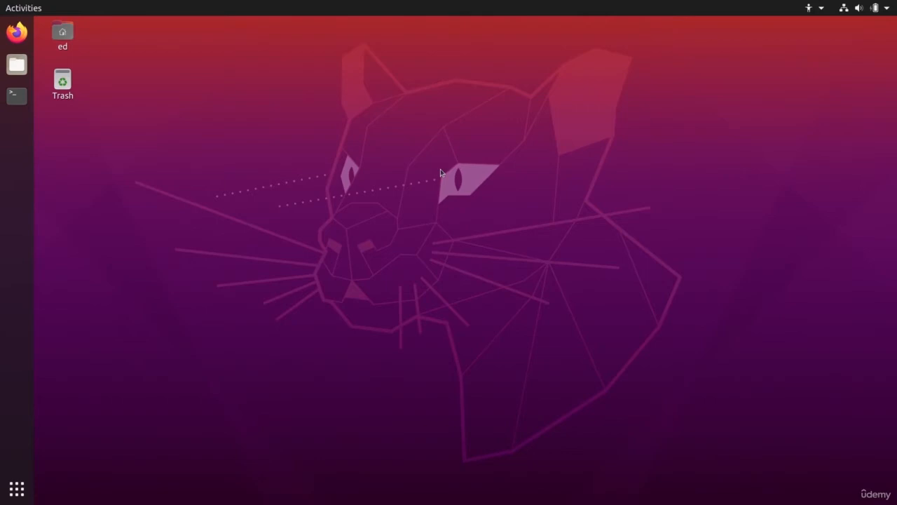
mouse_move(412, 319)
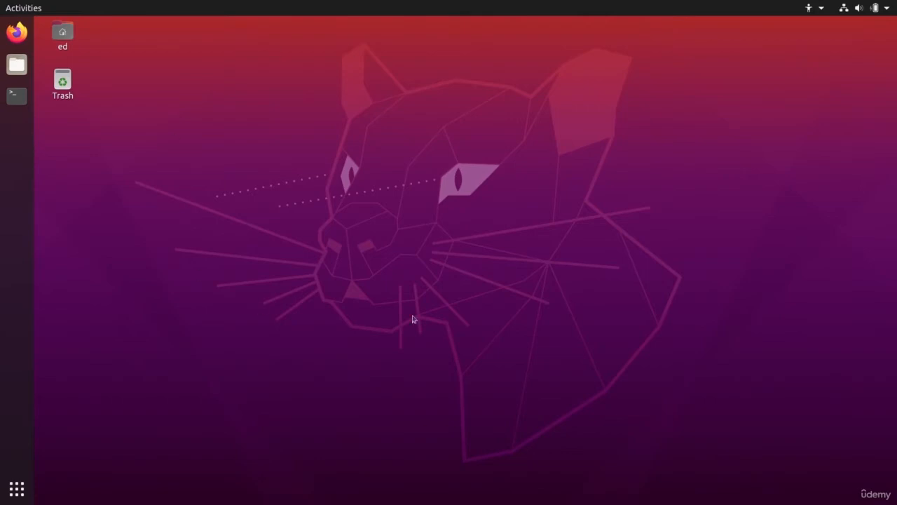
mouse_move(494, 186)
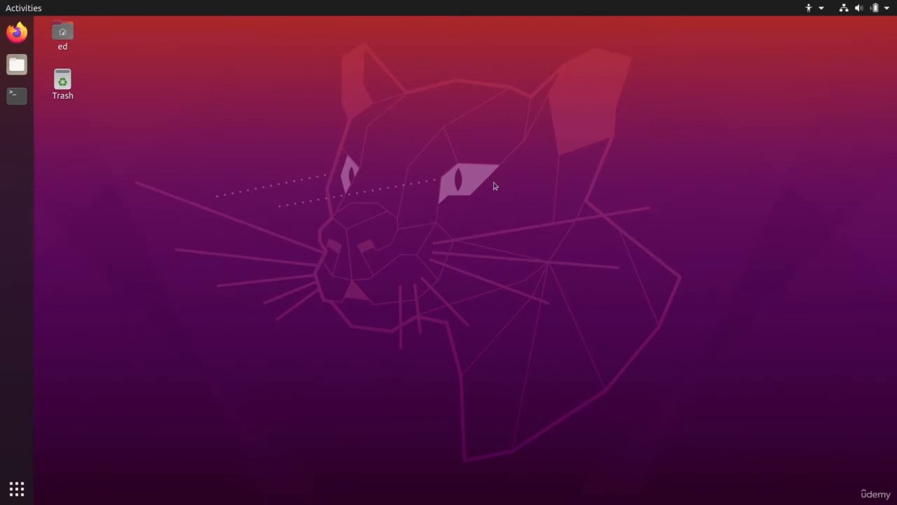
mouse_move(489, 188)
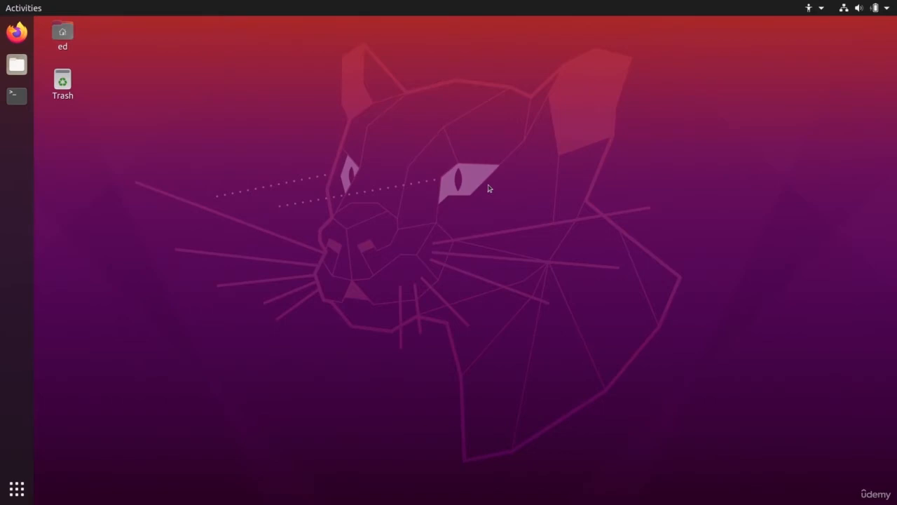
Step: Launch the Terminal app from the dock
left_click(16, 95)
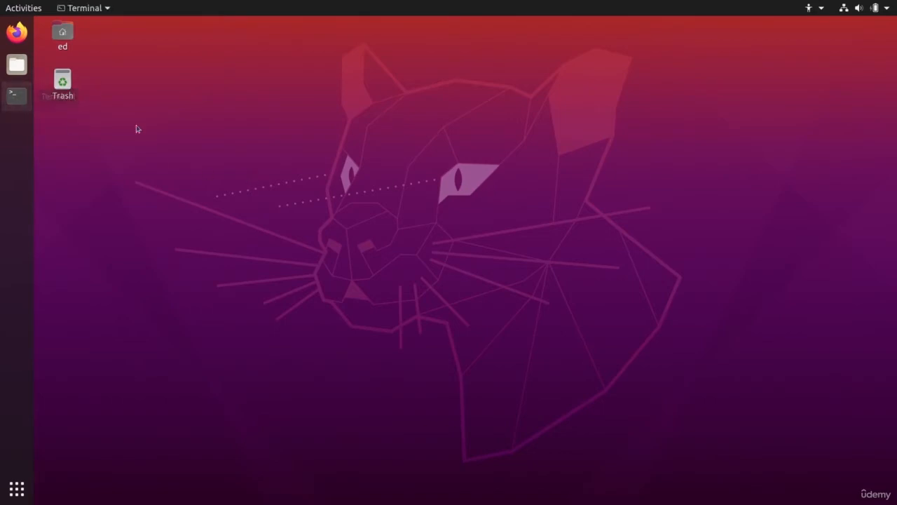
Step: Open a second Terminal window from the dock icon
left_click(16, 95)
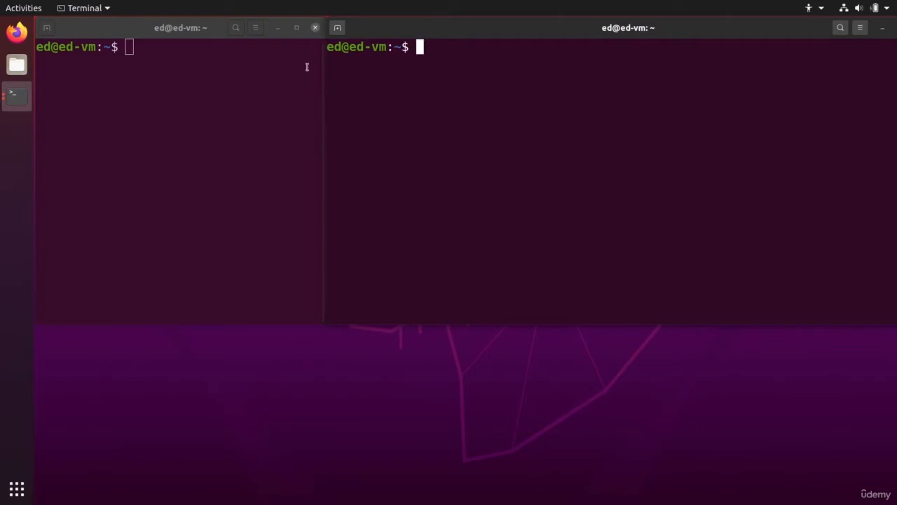
mouse_move(421, 84)
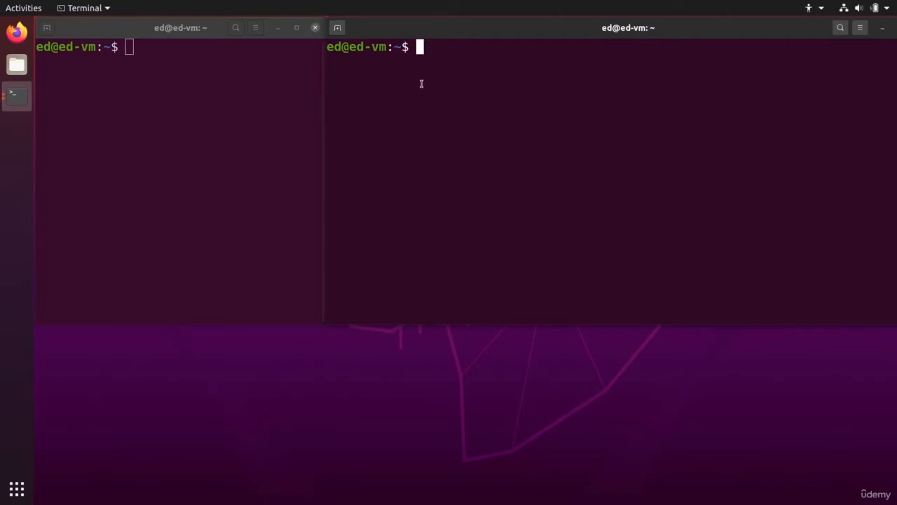
Step: Add three tabs to the right terminal window and type 'tmux' at its prompt
key("ctrl+shift+t")
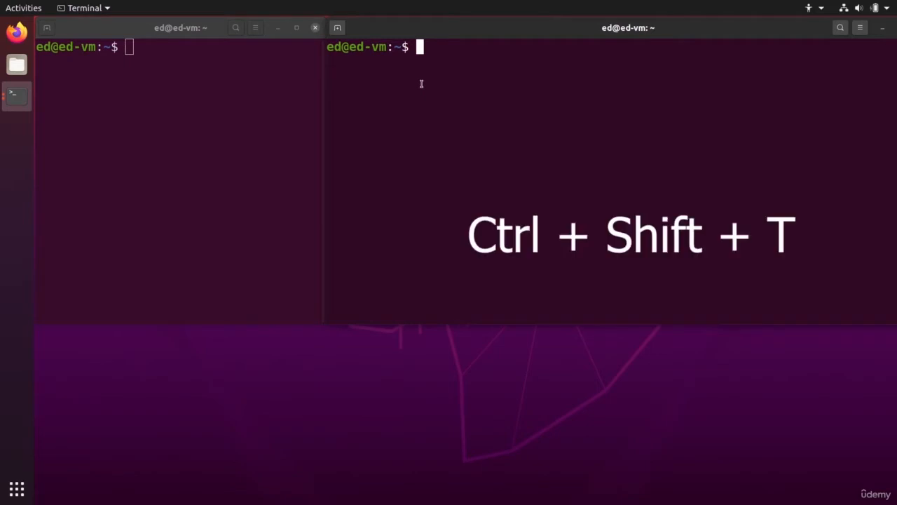
key("ctrl+shift+t")
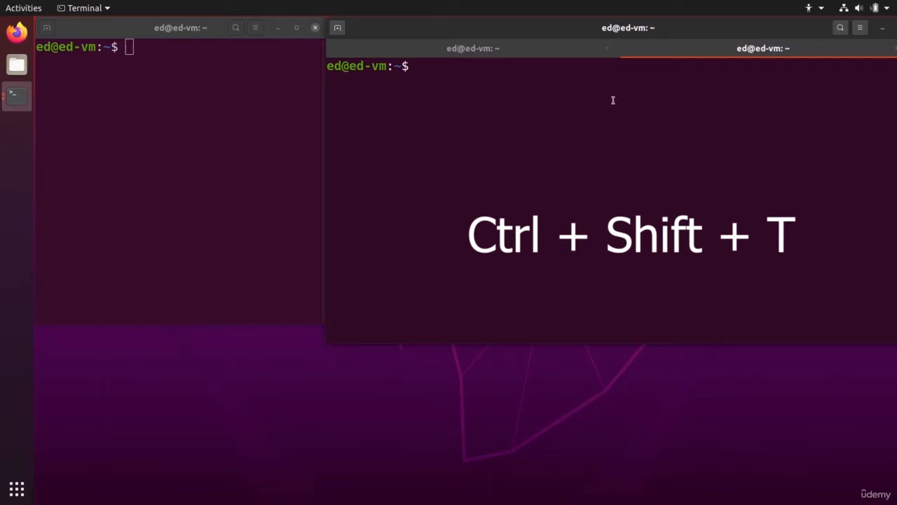
key("ctrl+shift+t")
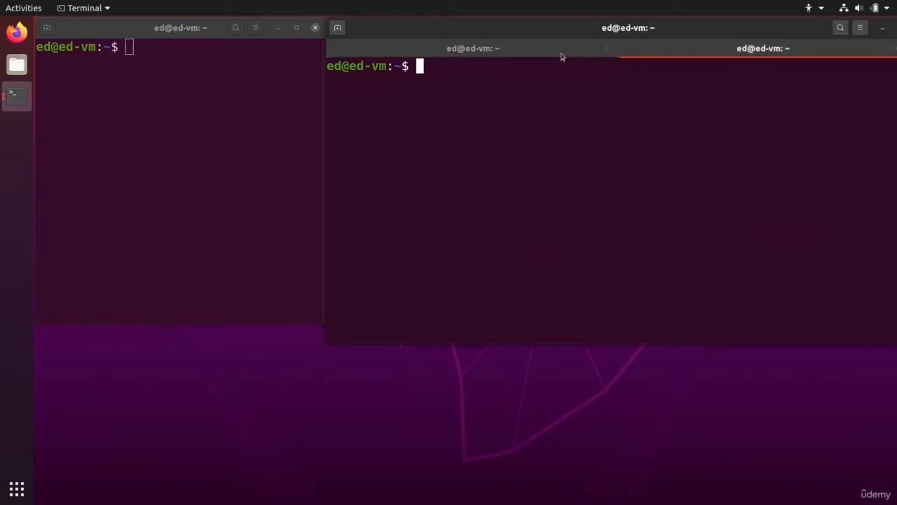
mouse_move(616, 82)
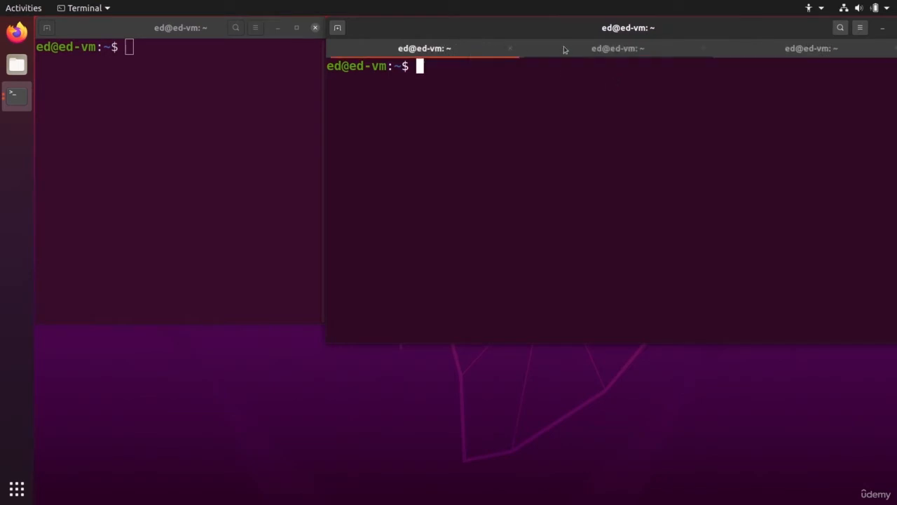
mouse_move(482, 86)
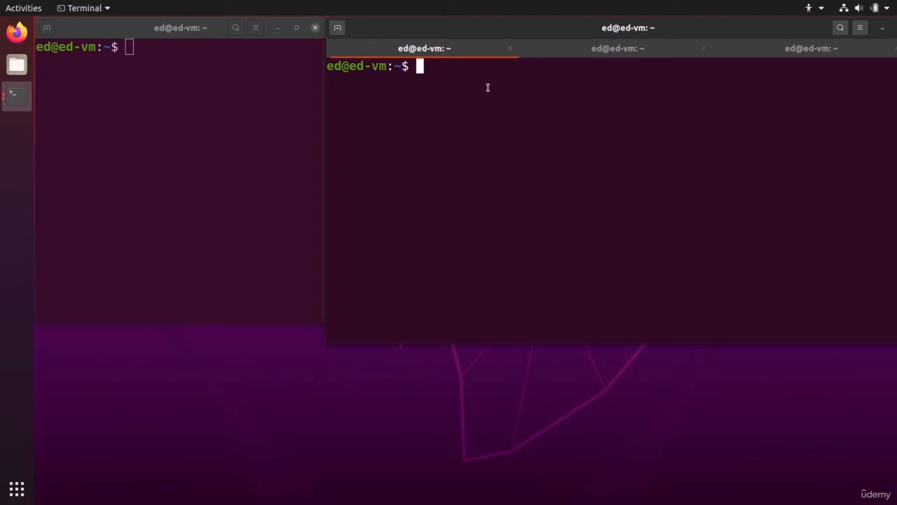
type("tmux")
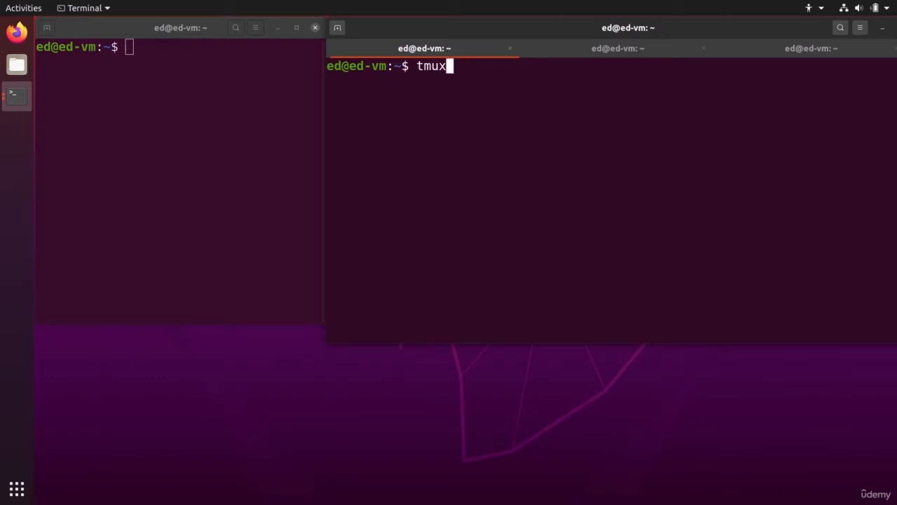
mouse_move(500, 170)
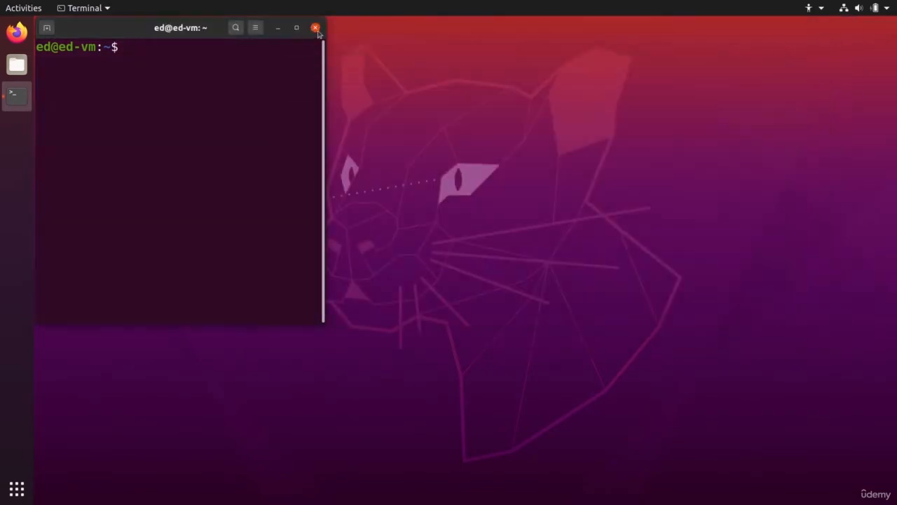
Step: Close the old window and install Terminator via 'sudo apt install' in a new Terminal
left_click(315, 27)
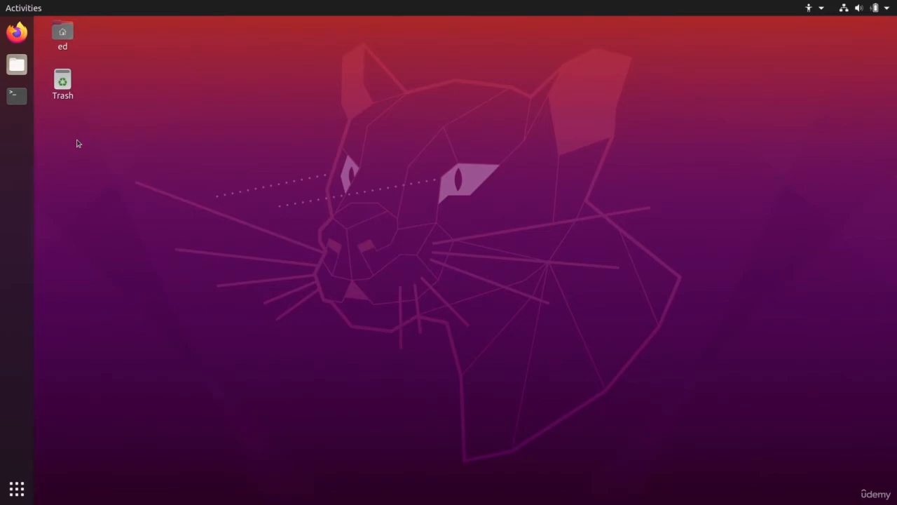
mouse_move(67, 134)
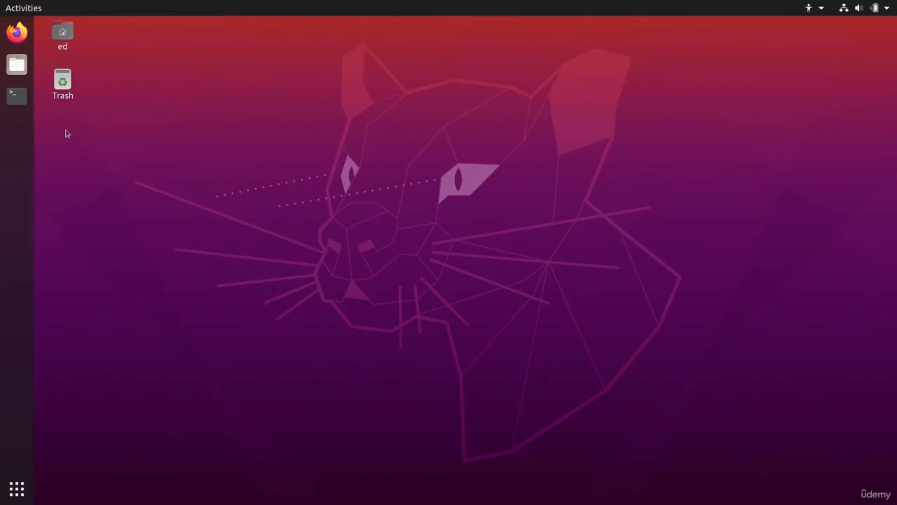
left_click(16, 95)
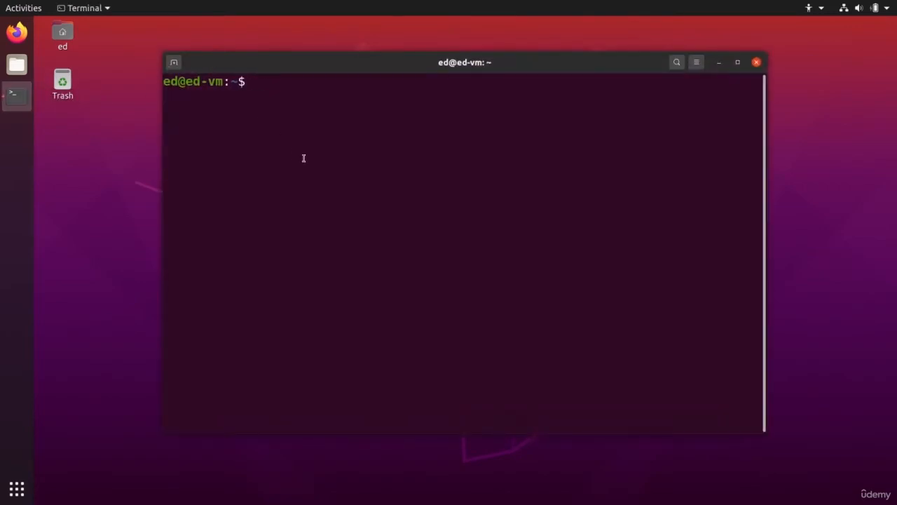
type("sudo apt")
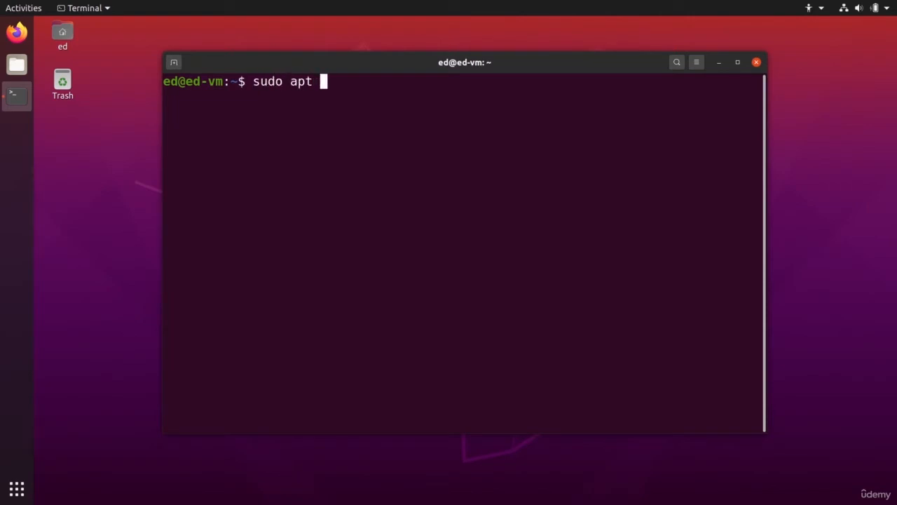
type("install terminaotr")
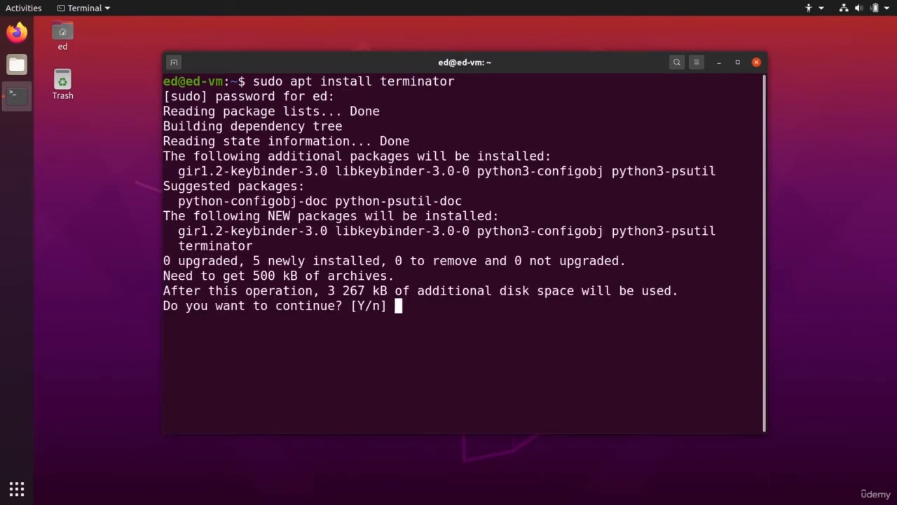
type("Y")
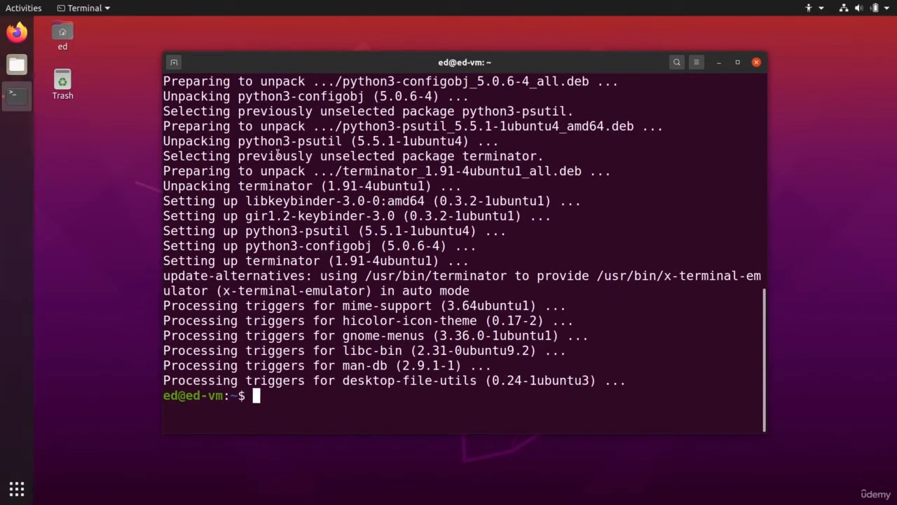
type("terma")
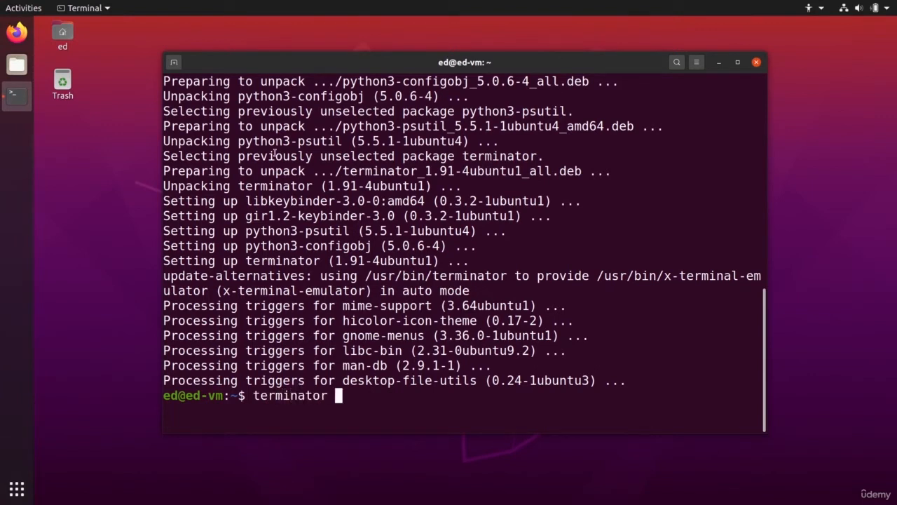
Step: Launch Terminator by searching 'ter' in the Activities overview
left_click(23, 8)
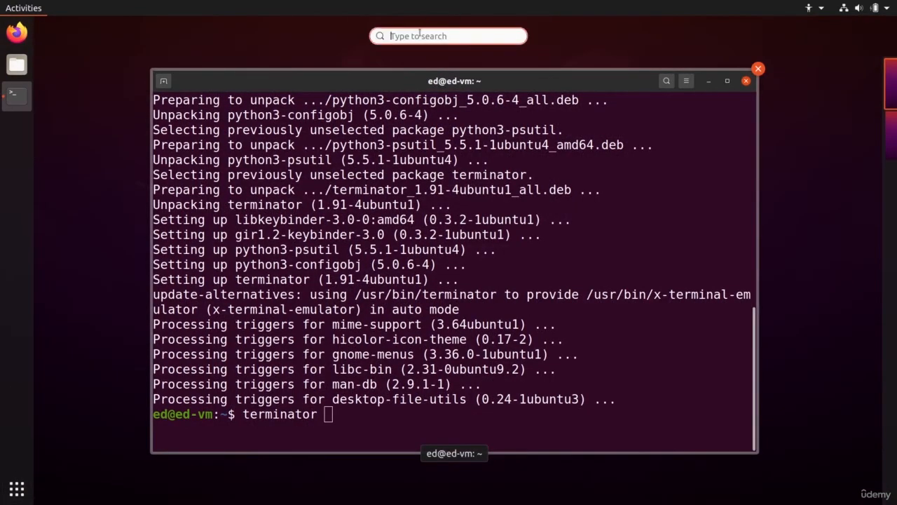
type("ter")
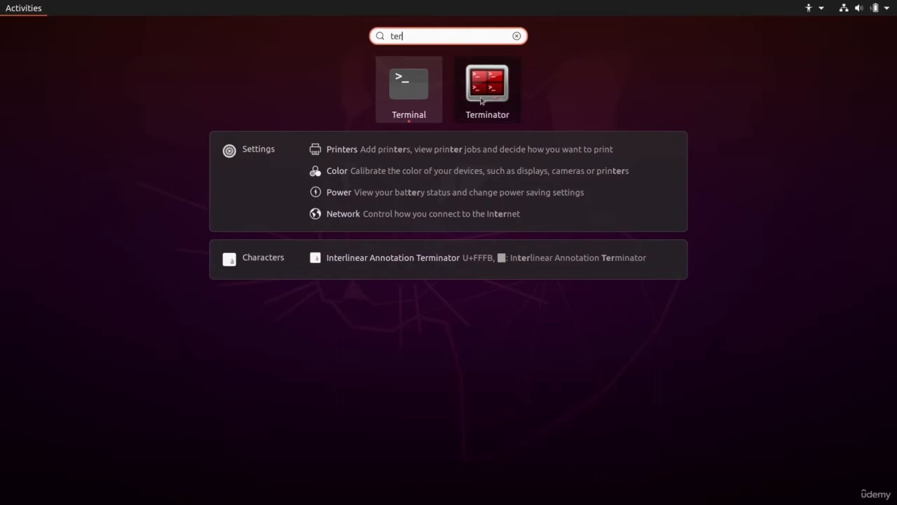
left_click(487, 84)
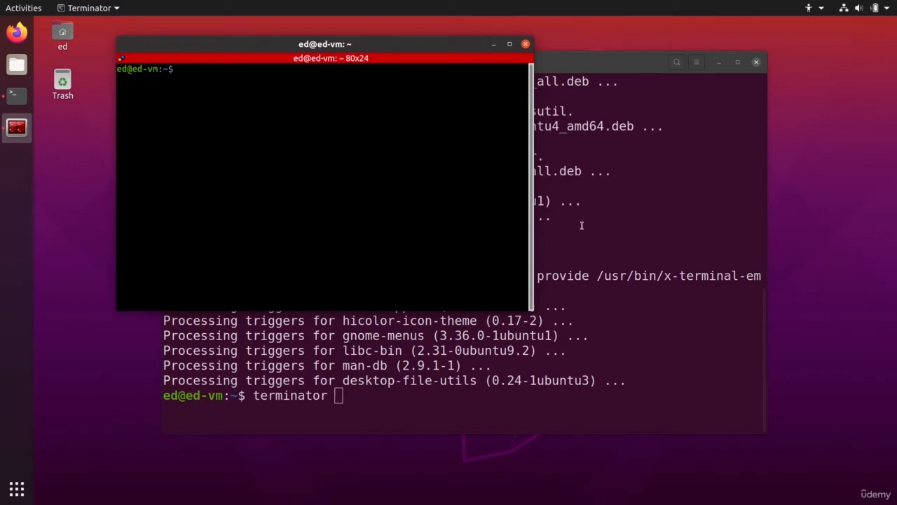
mouse_move(210, 90)
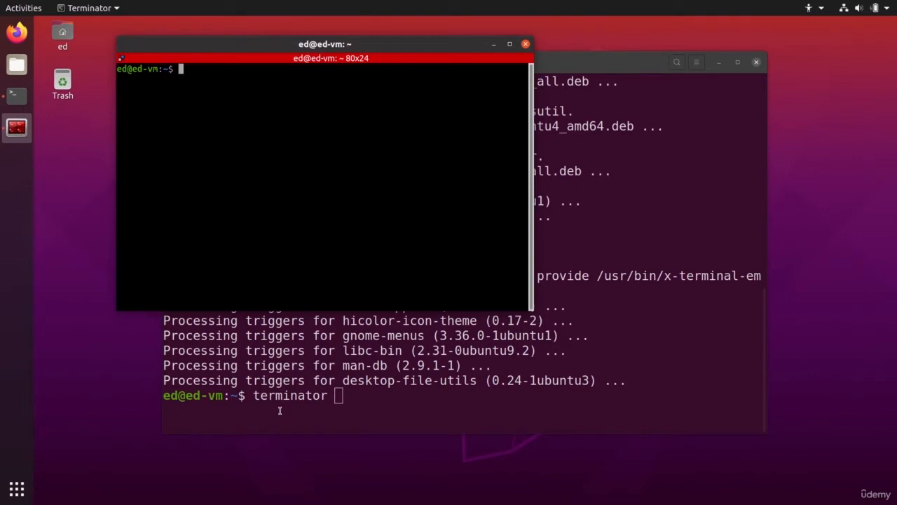
Step: Add Terminator to the dock favourites and relaunch it from its dock icon
right_click(17, 127)
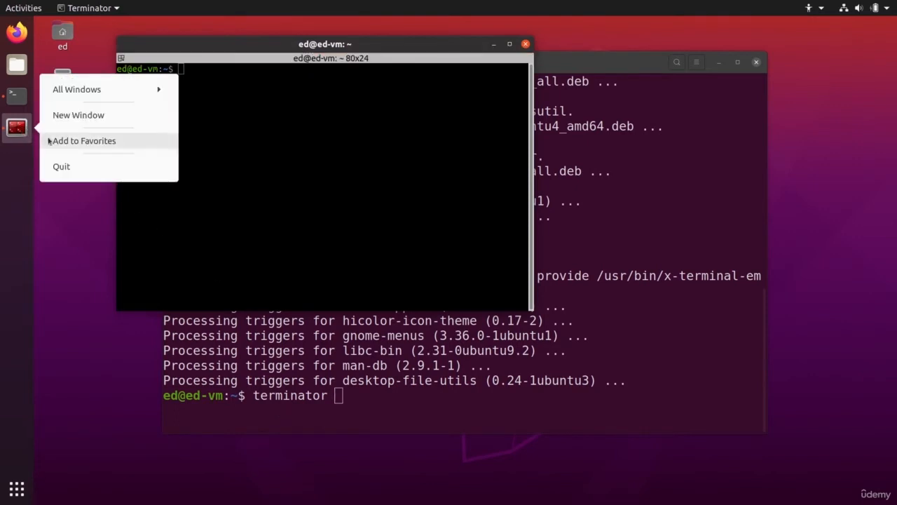
left_click(84, 140)
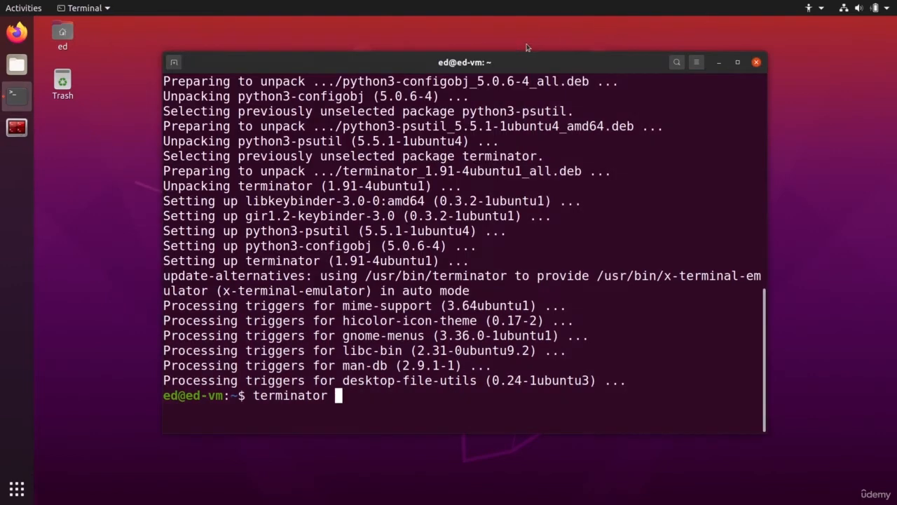
mouse_move(767, 77)
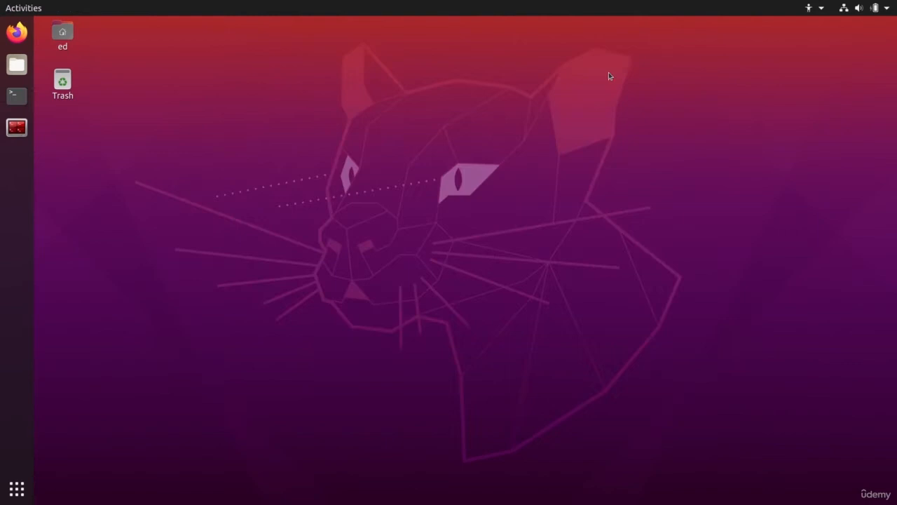
mouse_move(16, 128)
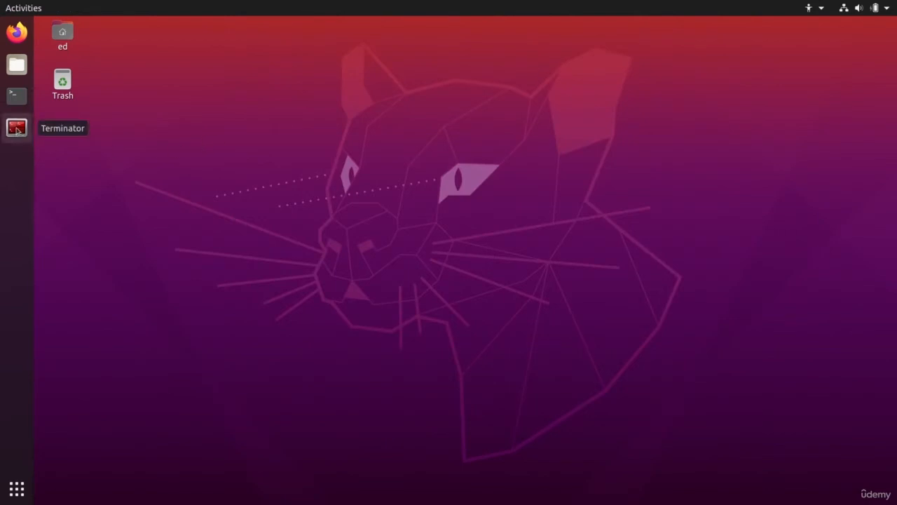
left_click(16, 128)
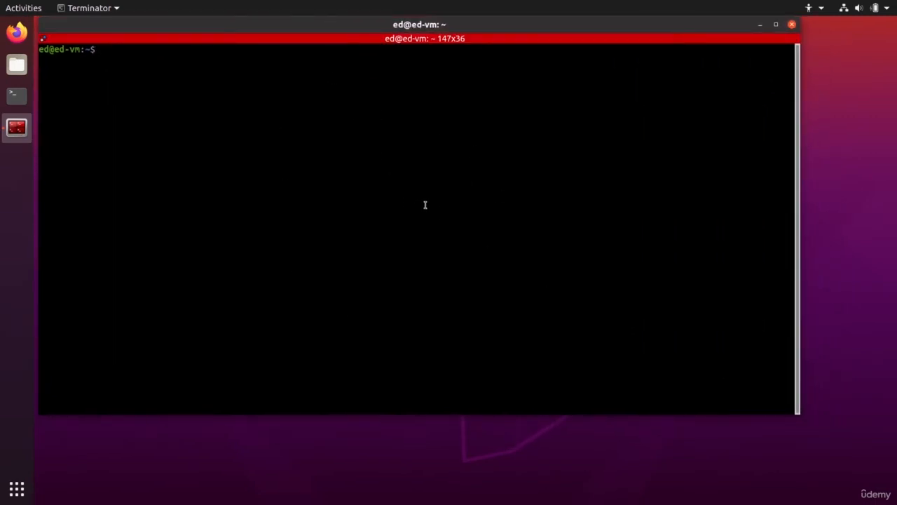
Step: Split the window into top and bottom, then divide the top into three side-by-side panes
right_click(208, 104)
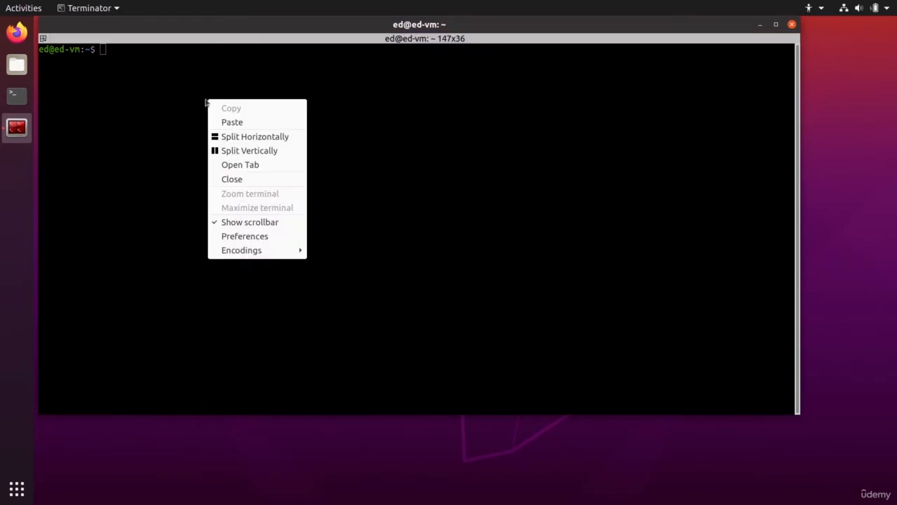
mouse_move(254, 136)
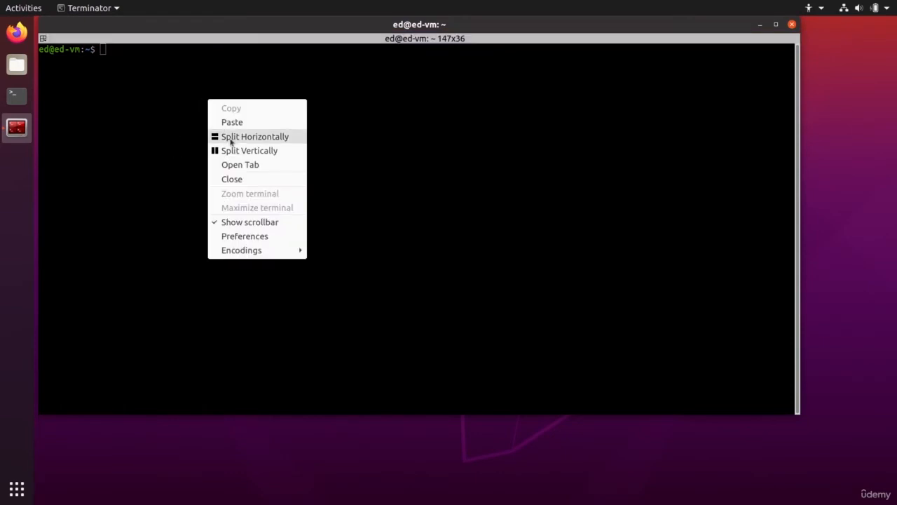
left_click(254, 136)
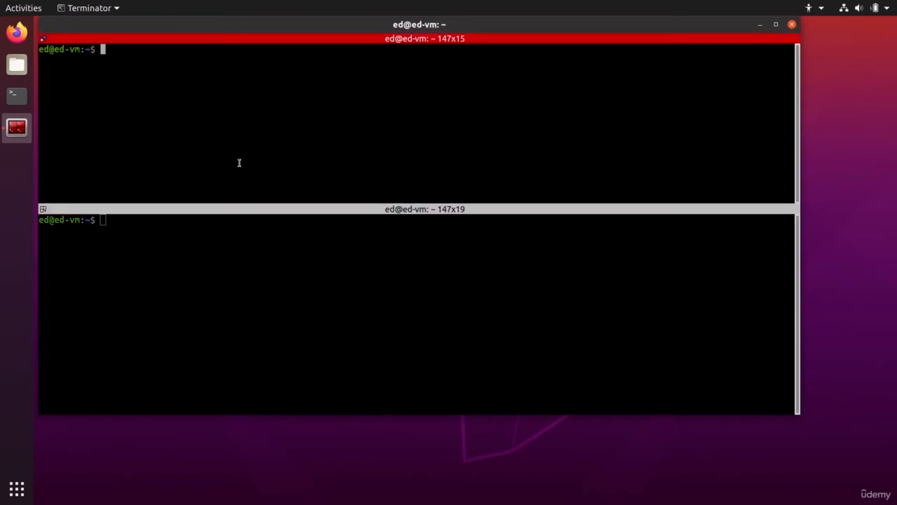
right_click(239, 163)
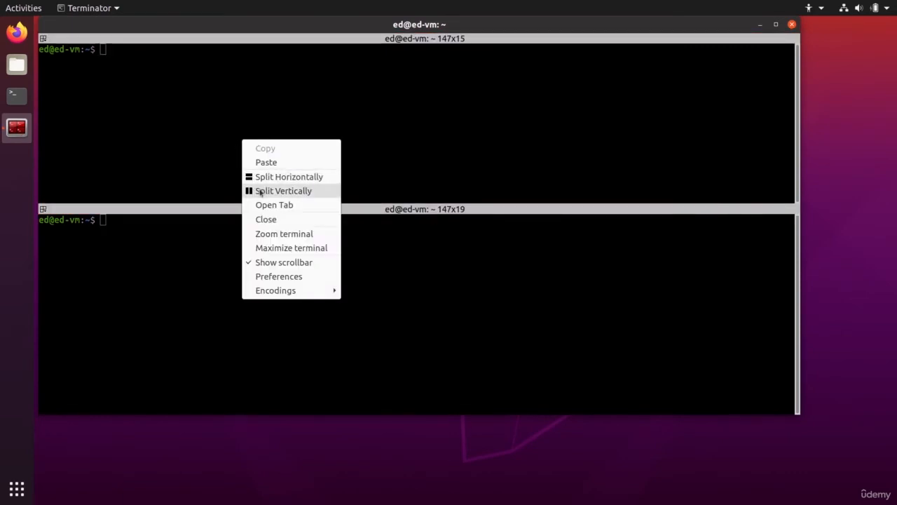
left_click(283, 190)
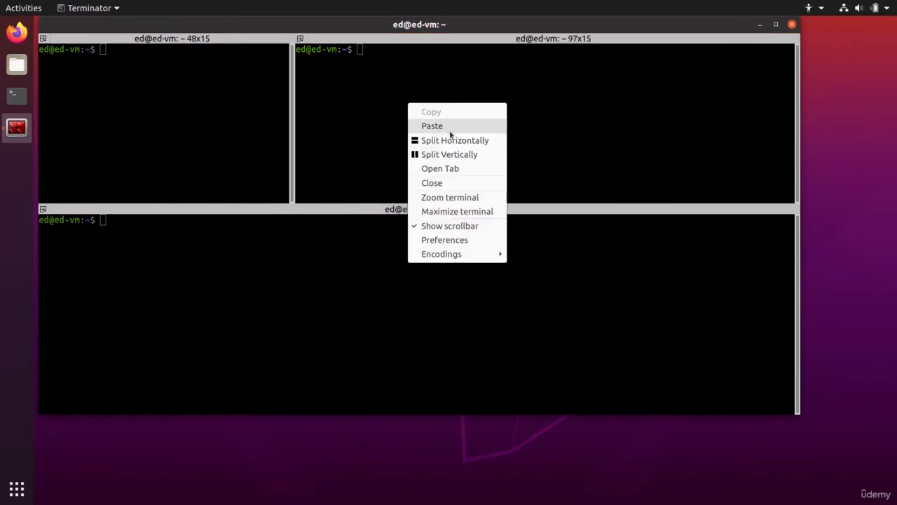
left_click(450, 154)
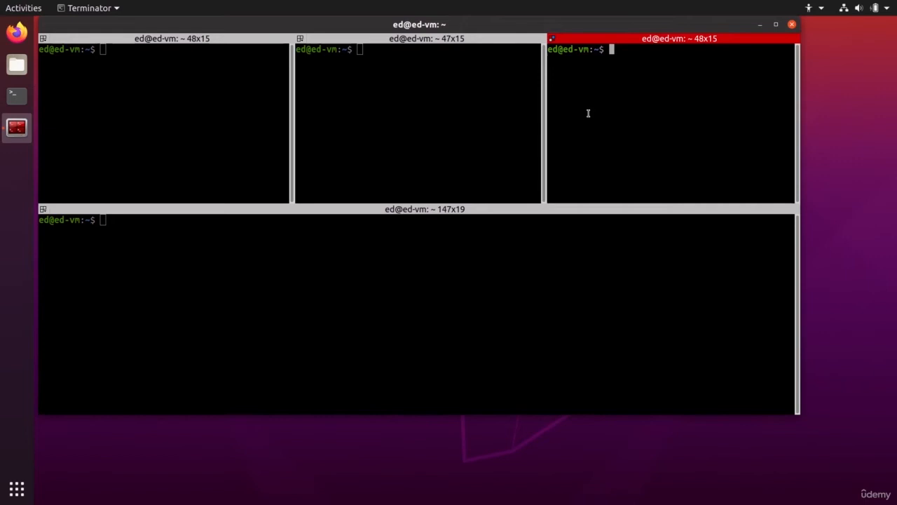
key("ctrl+shift+o")
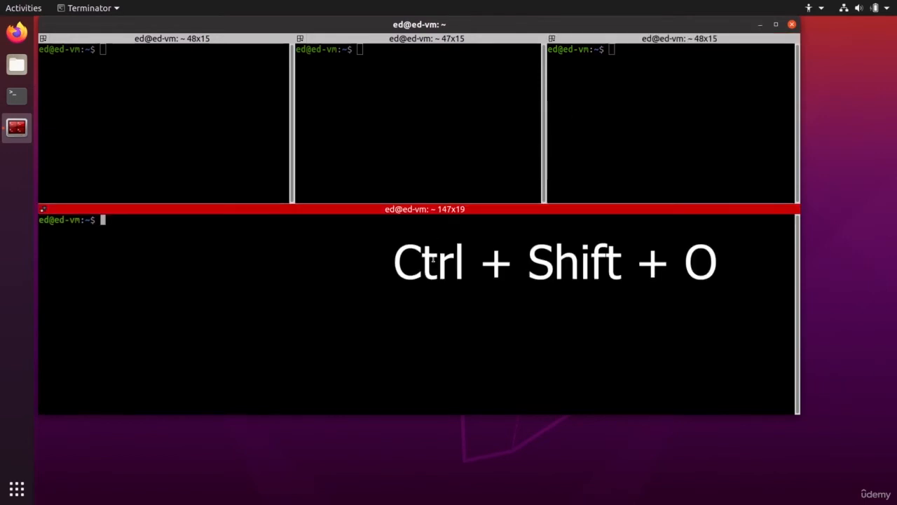
Step: Stack-split the bottom pane with Ctrl+Shift+O, then split the lowest pane side by side
key("ctrl+shift+o")
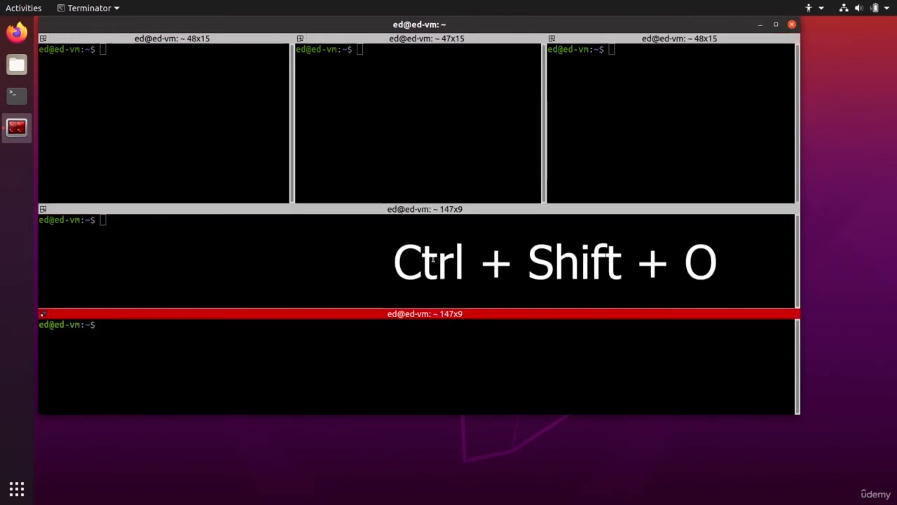
key("ctrl+shift+o")
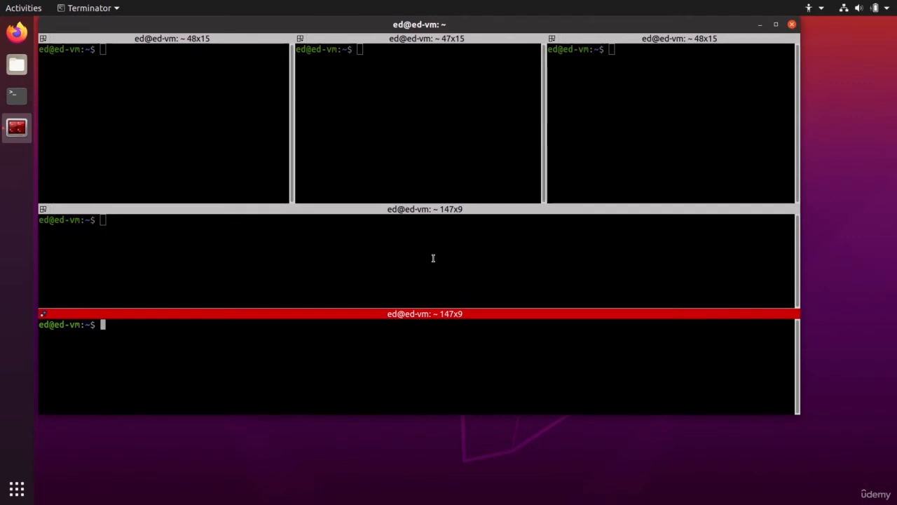
key("ctrl+shift+e")
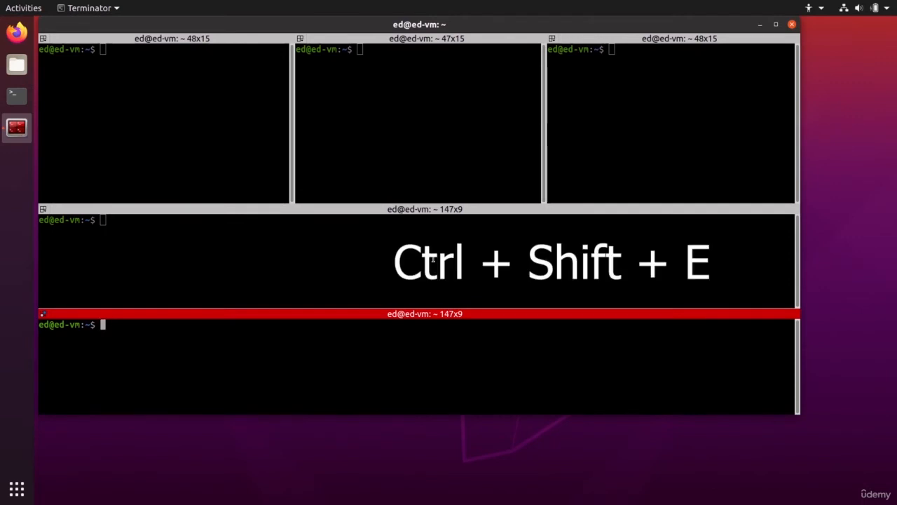
key("ctrl+shift+e")
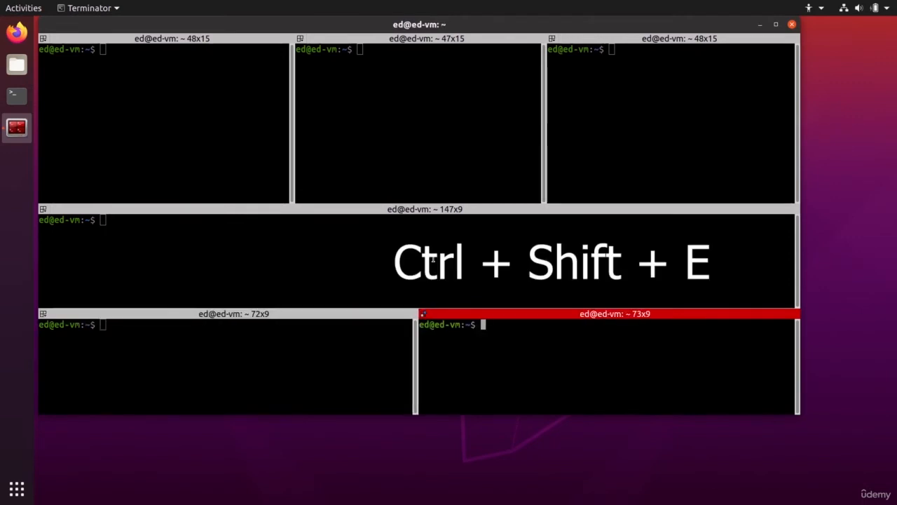
mouse_move(438, 356)
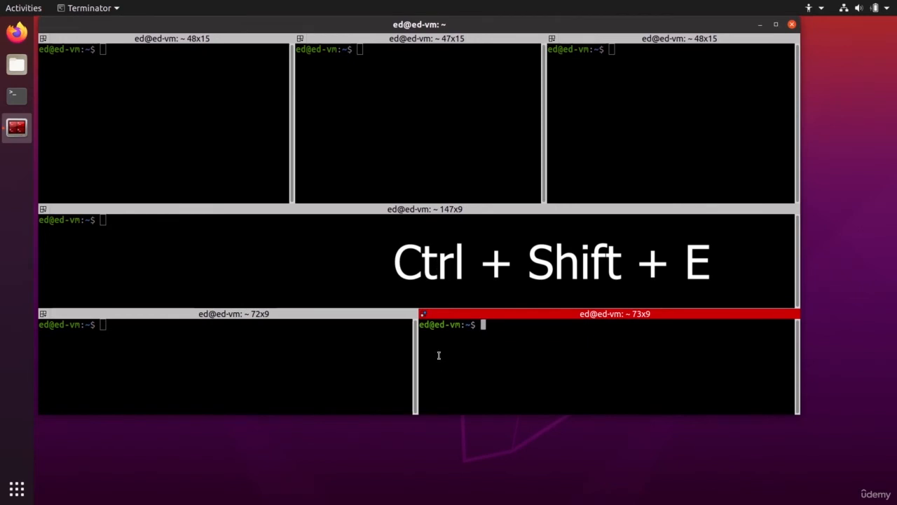
key("ctrl+shift+e")
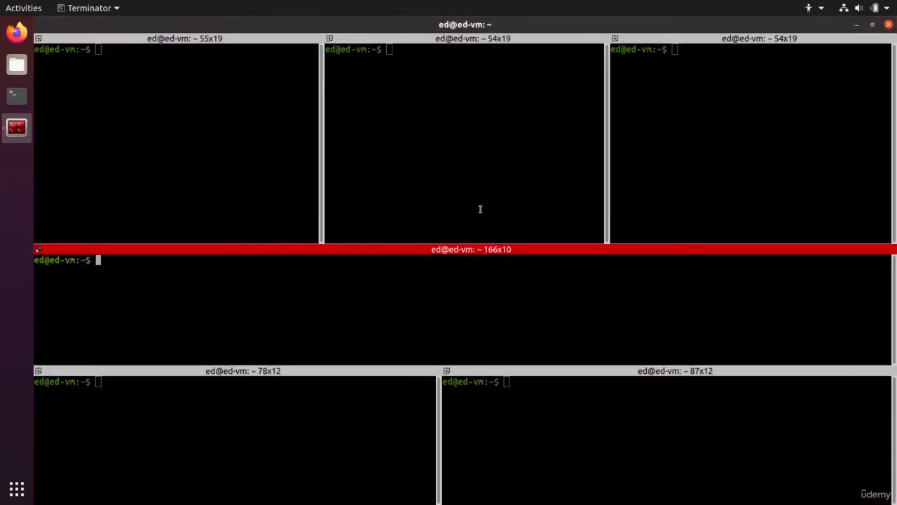
mouse_move(495, 312)
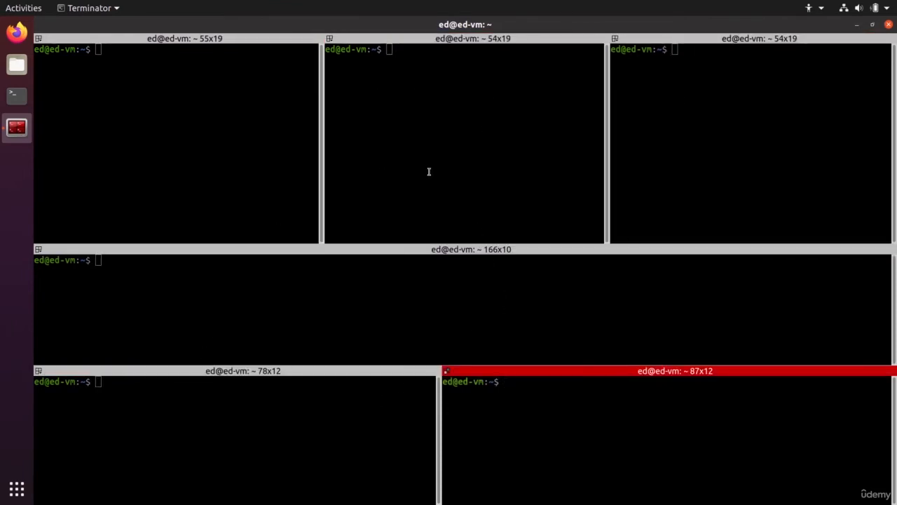
Step: Zoom the top-middle pane to fill the window with Ctrl+Shift+X, then restore six panes
left_click(175, 144)
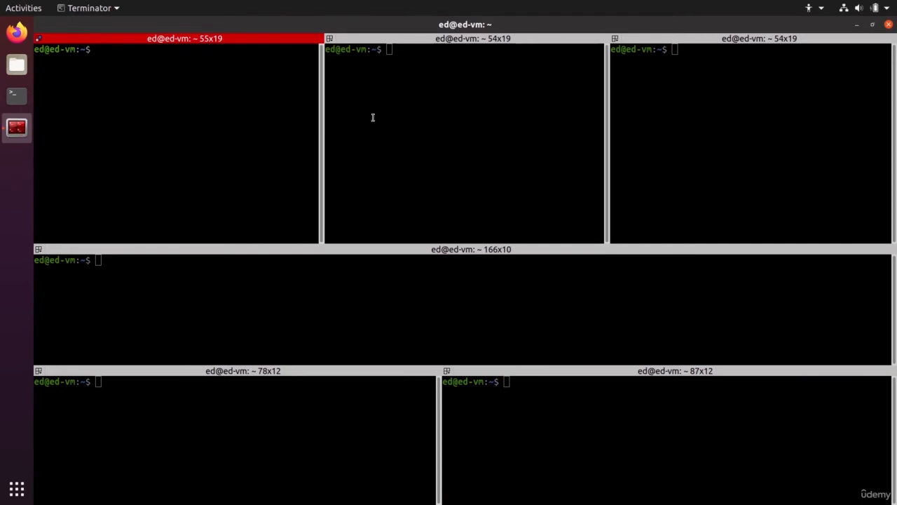
left_click(425, 141)
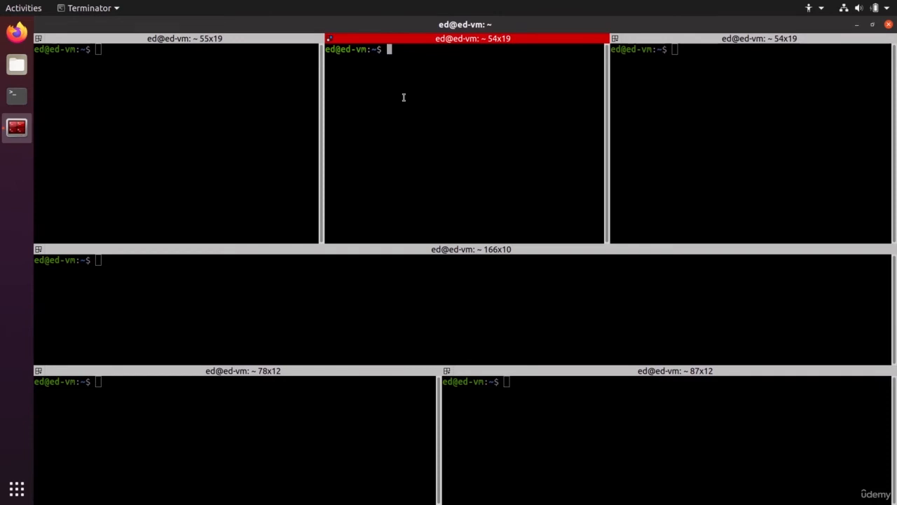
key("ctrl+shift+x")
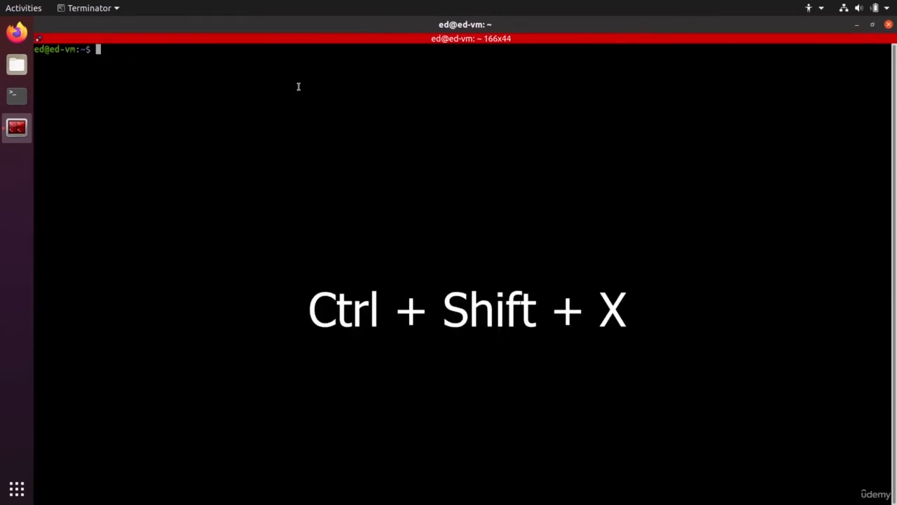
key("ctrl+shift+x")
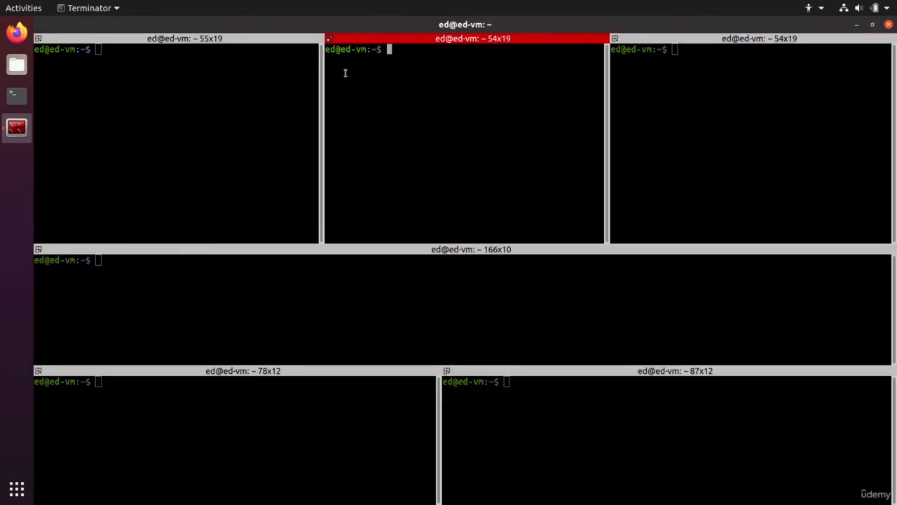
mouse_move(574, 333)
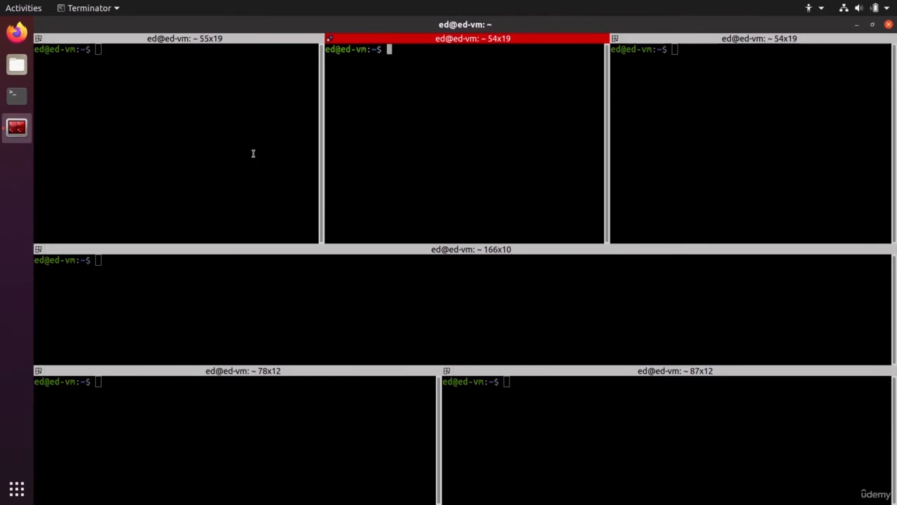
Step: Turn off the system fixed-width font and choose Ubuntu Mono Regular at size 18
right_click(253, 153)
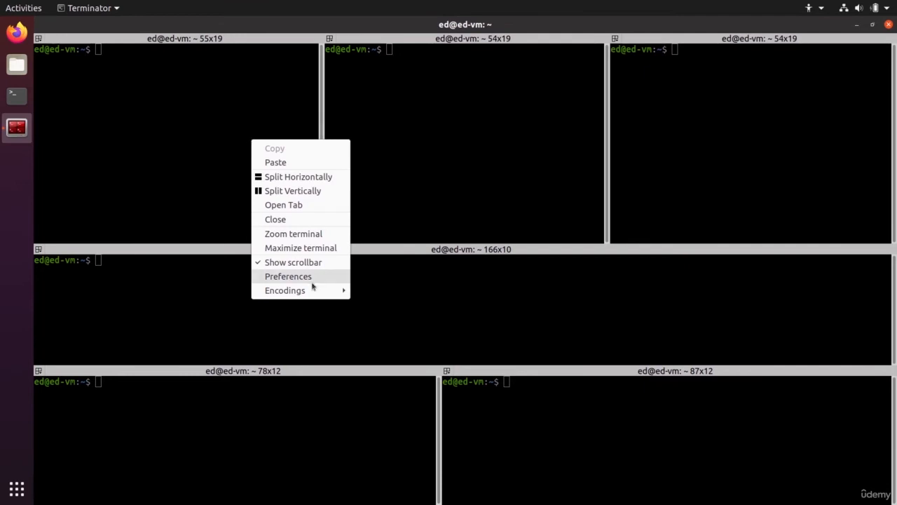
left_click(288, 275)
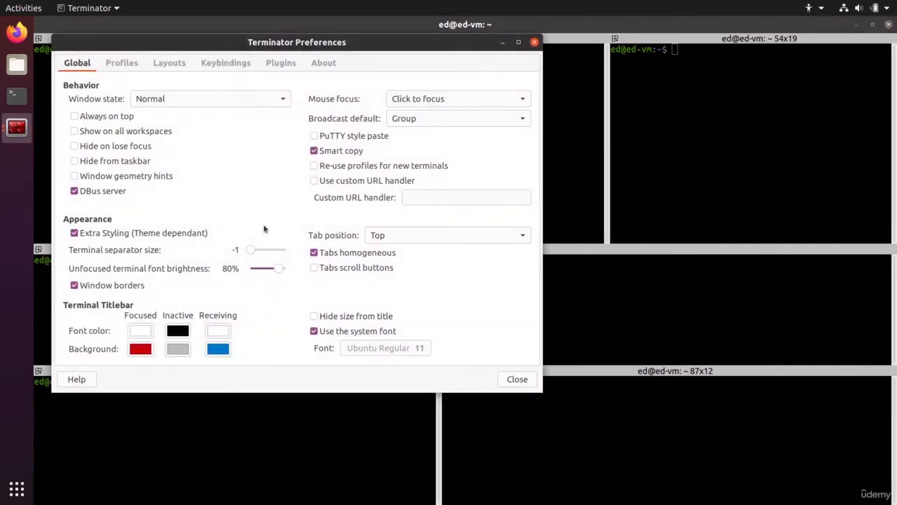
mouse_move(130, 86)
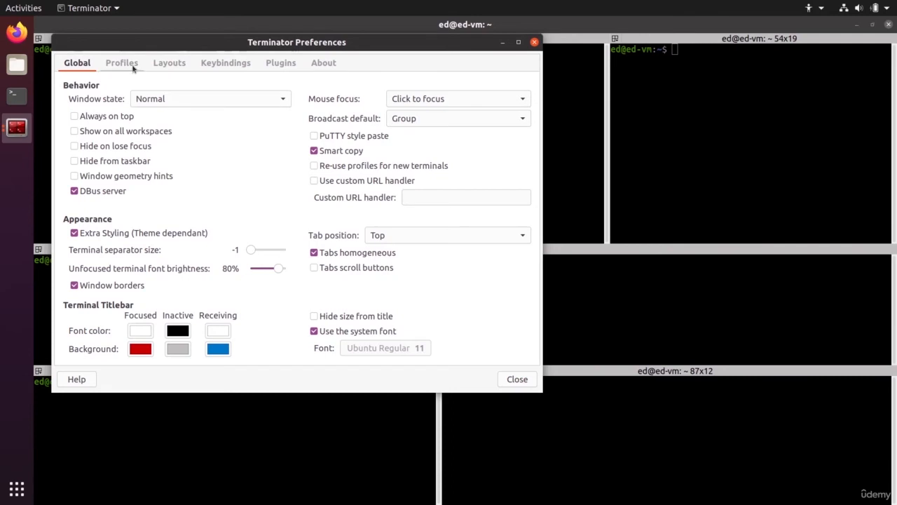
left_click(122, 62)
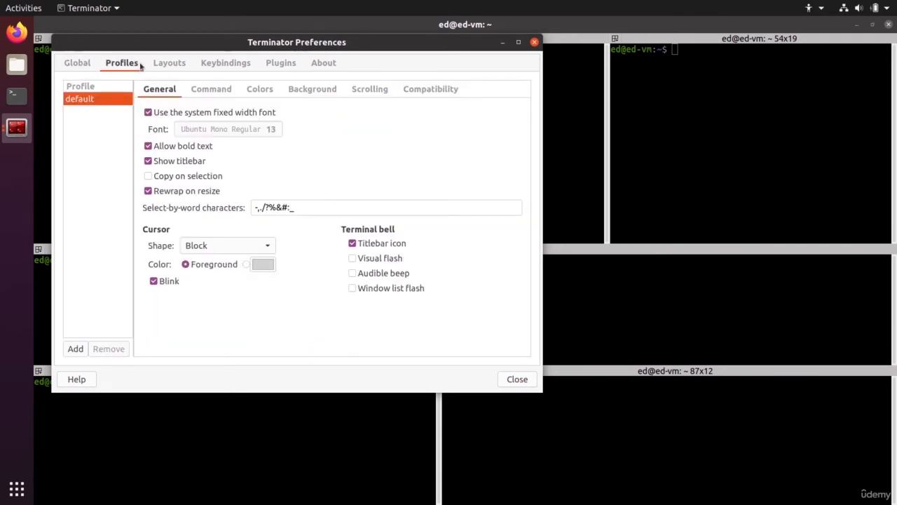
left_click(121, 62)
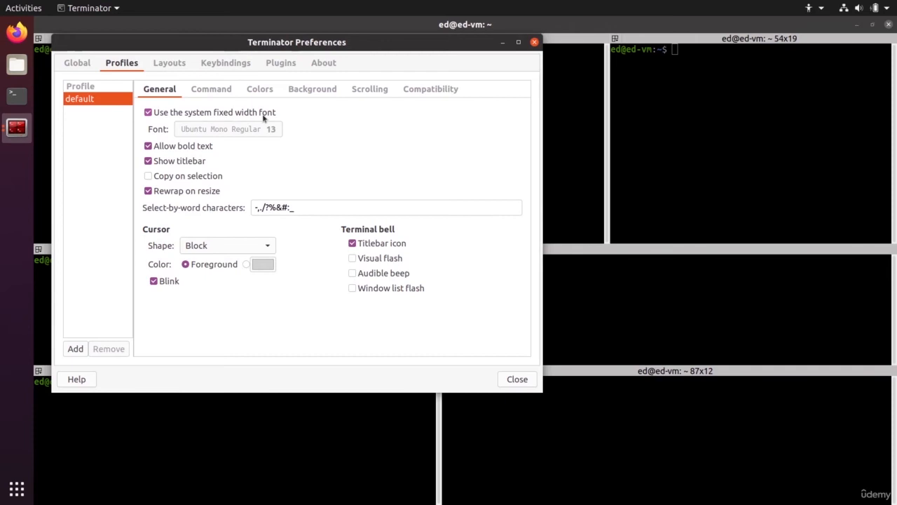
mouse_move(231, 135)
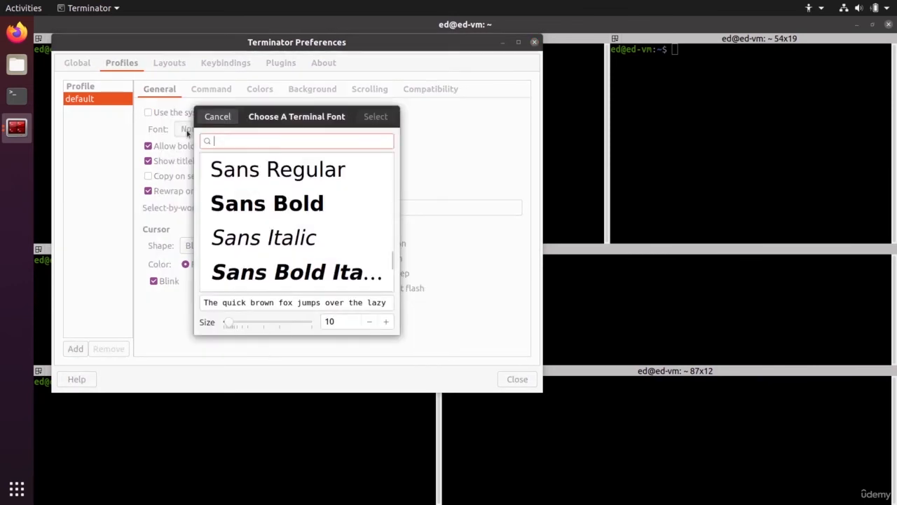
type("ubun")
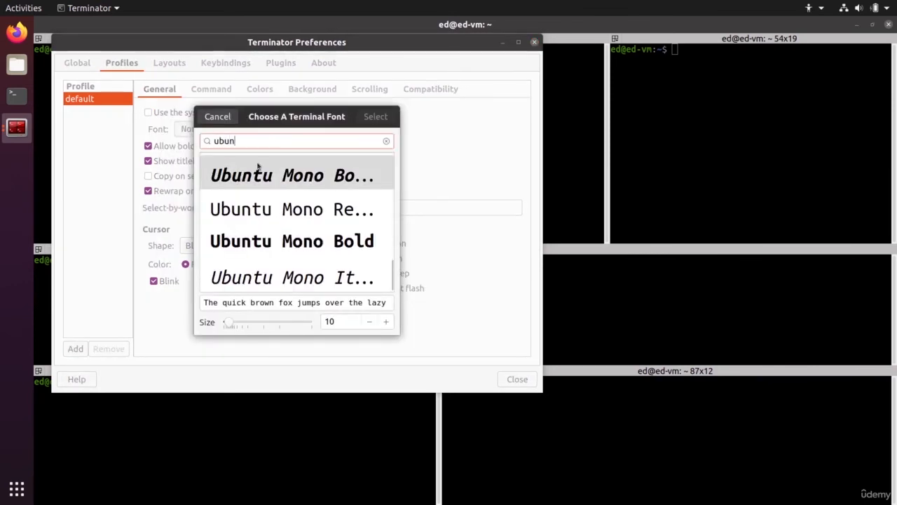
left_click(291, 209)
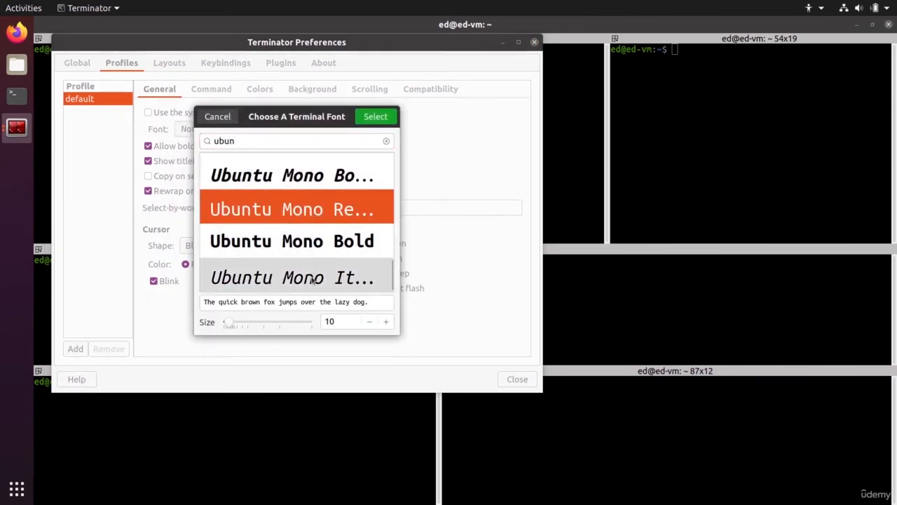
left_click(386, 321)
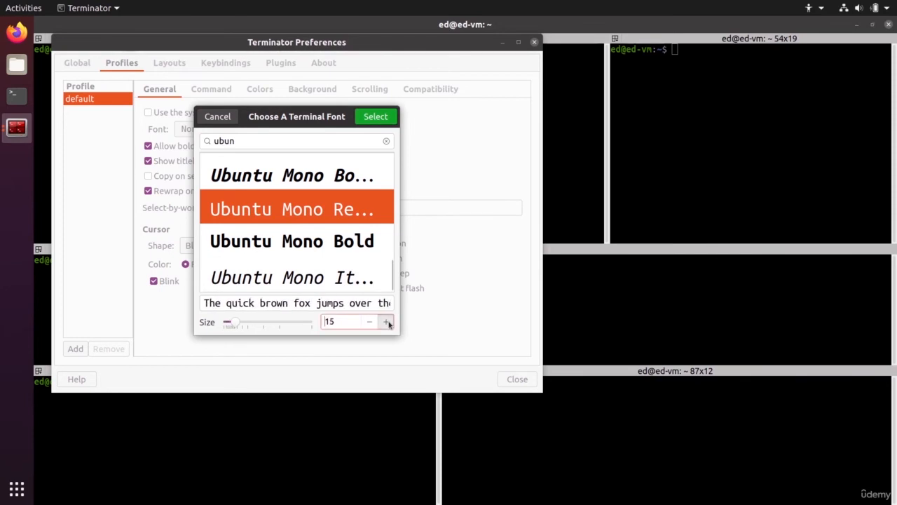
left_click(385, 321)
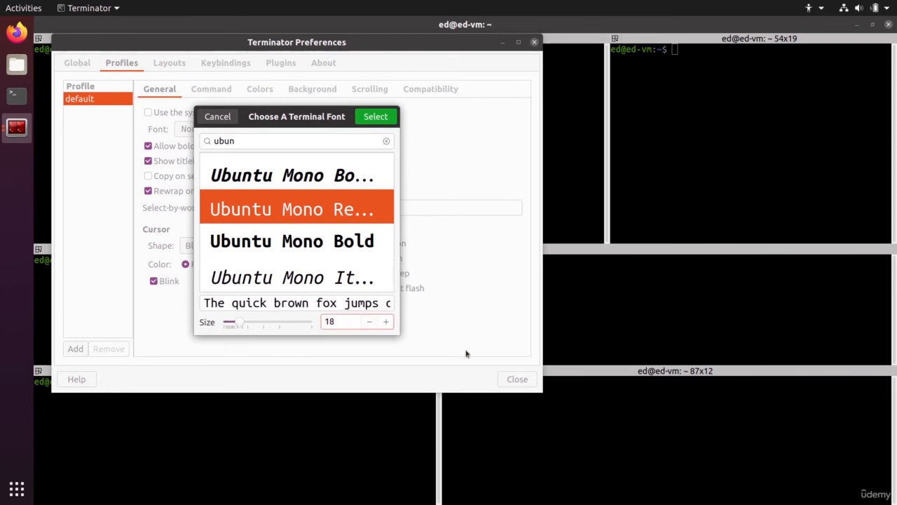
left_click(376, 117)
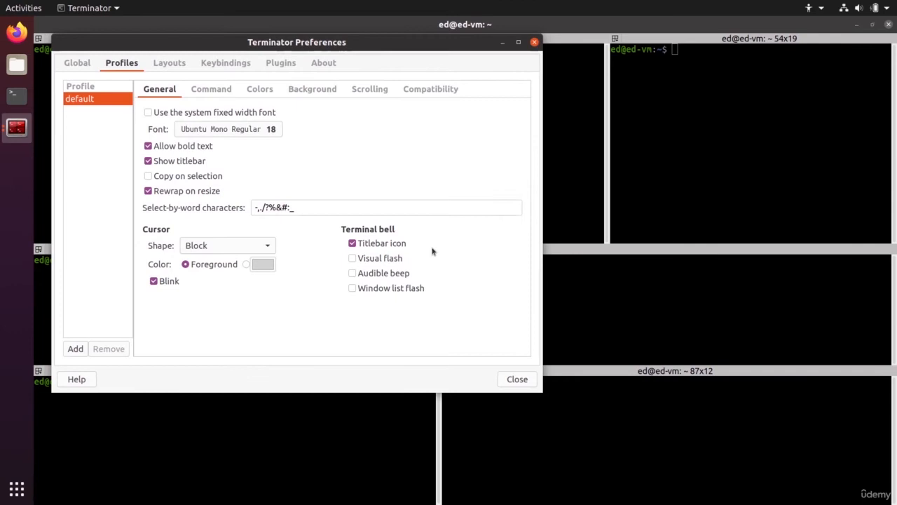
left_click(518, 378)
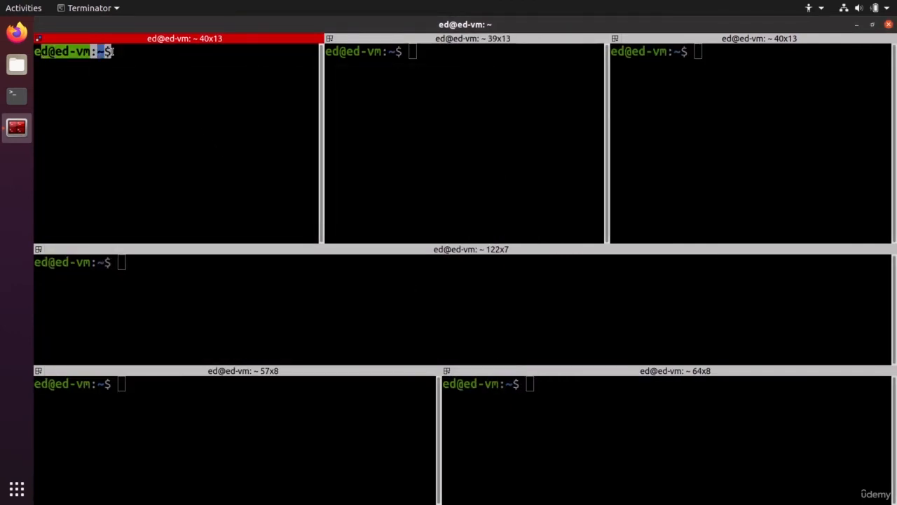
Step: Run ls in the top-left pane to list the home folder, then dismiss the pane menu
type("ls")
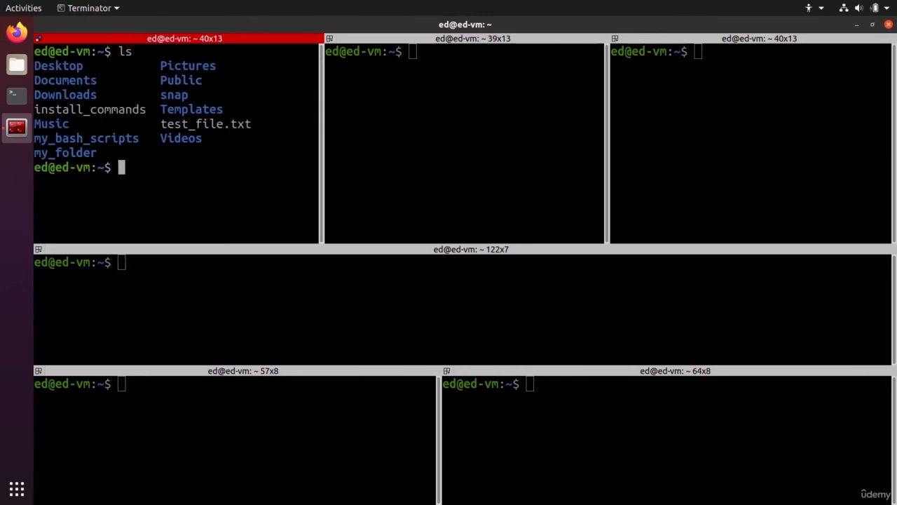
right_click(254, 147)
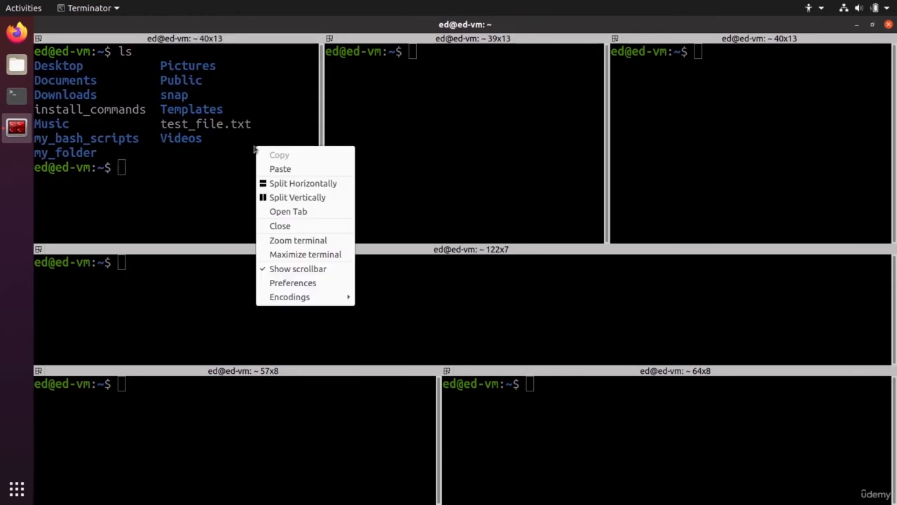
left_click(217, 198)
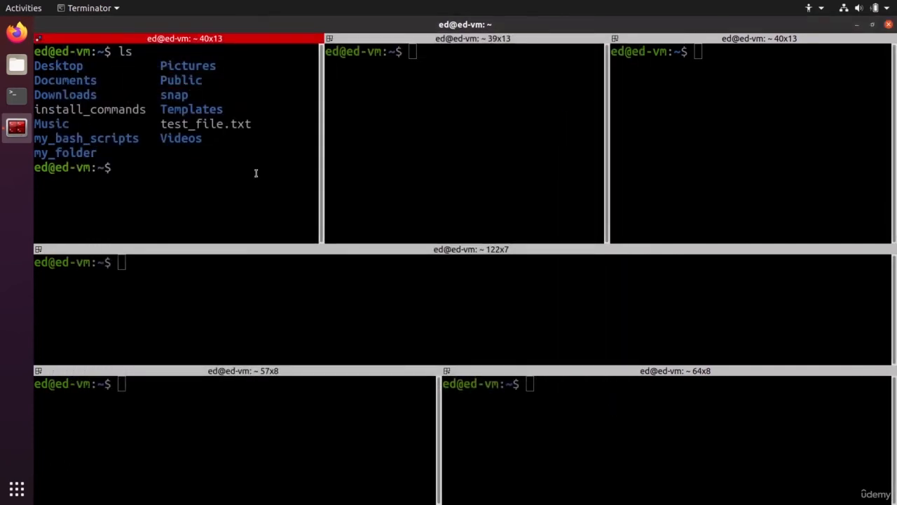
Step: Add a new layout in Terminator Preferences and rename it 'test'
right_click(256, 173)
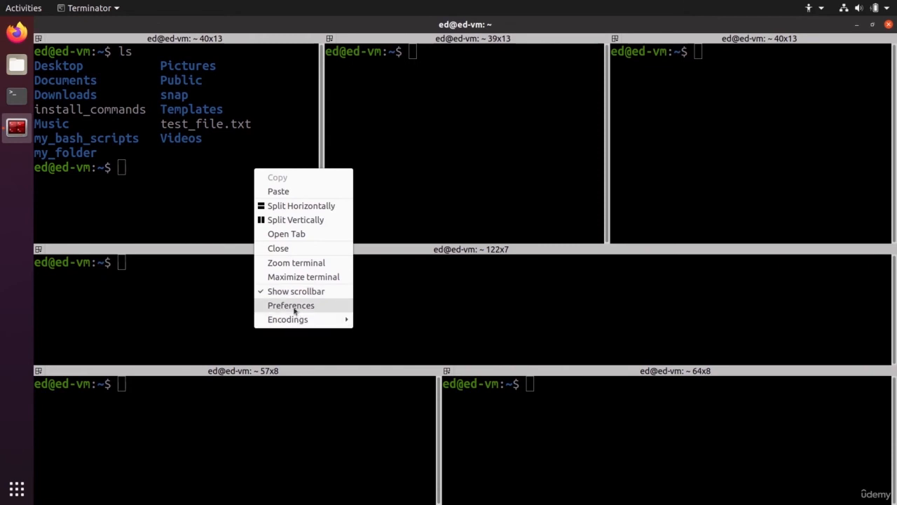
left_click(291, 305)
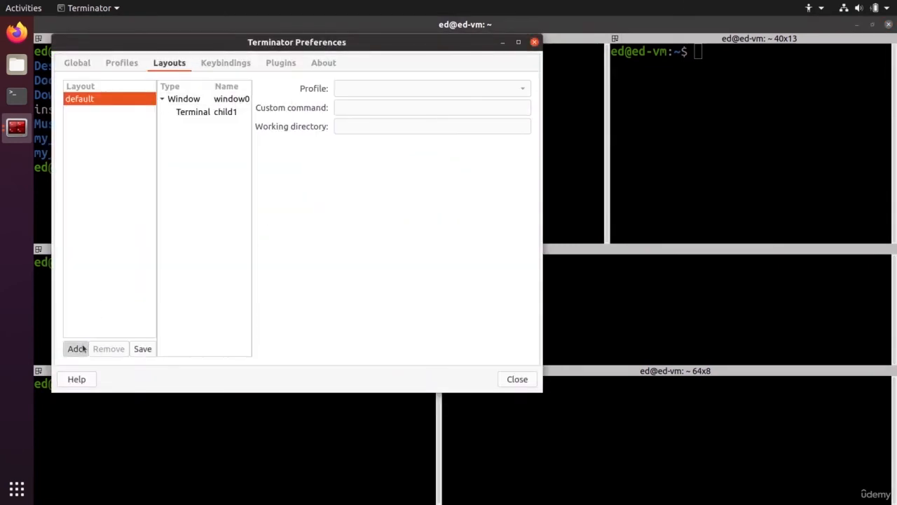
left_click(75, 348)
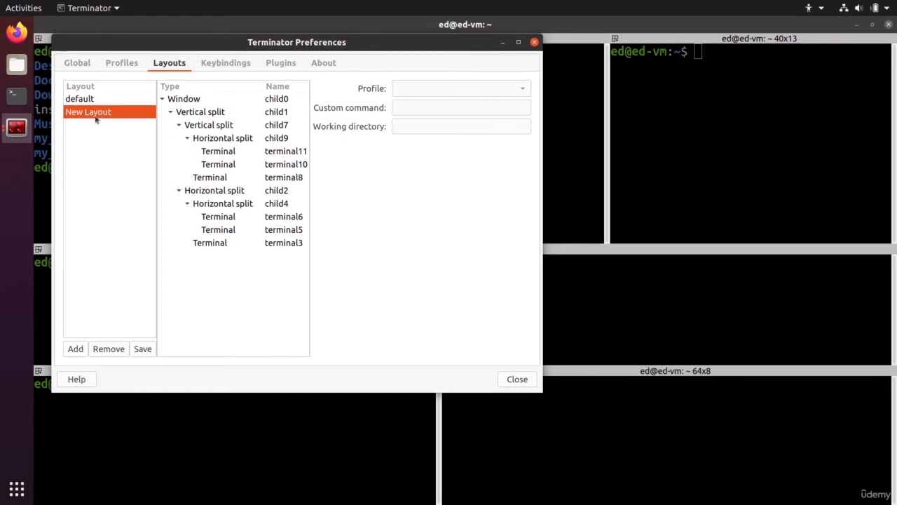
double_click(88, 112)
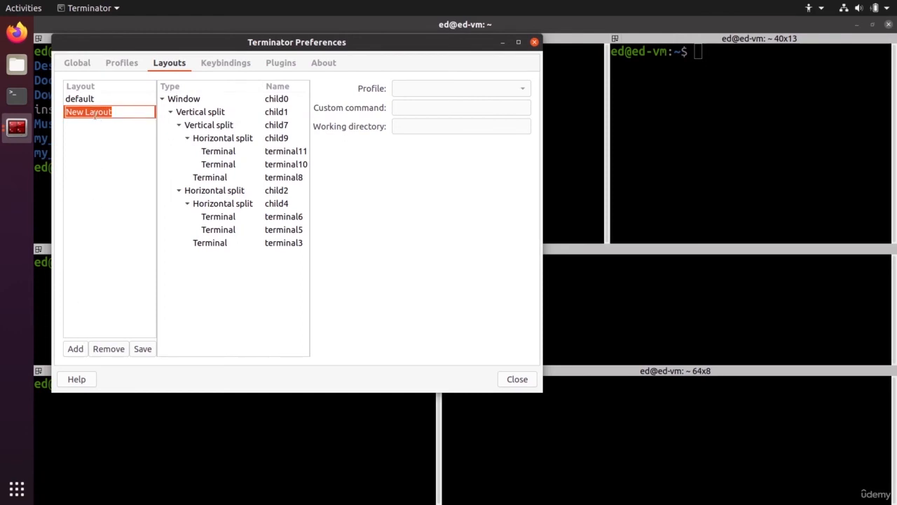
type("test")
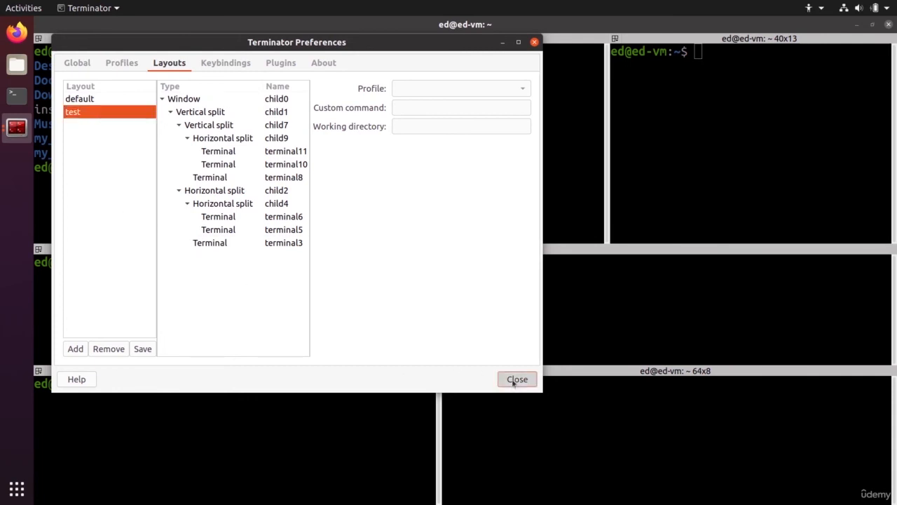
Step: Open a new Terminator window from the dock and launch the 'test' layout via Alt+L
right_click(17, 127)
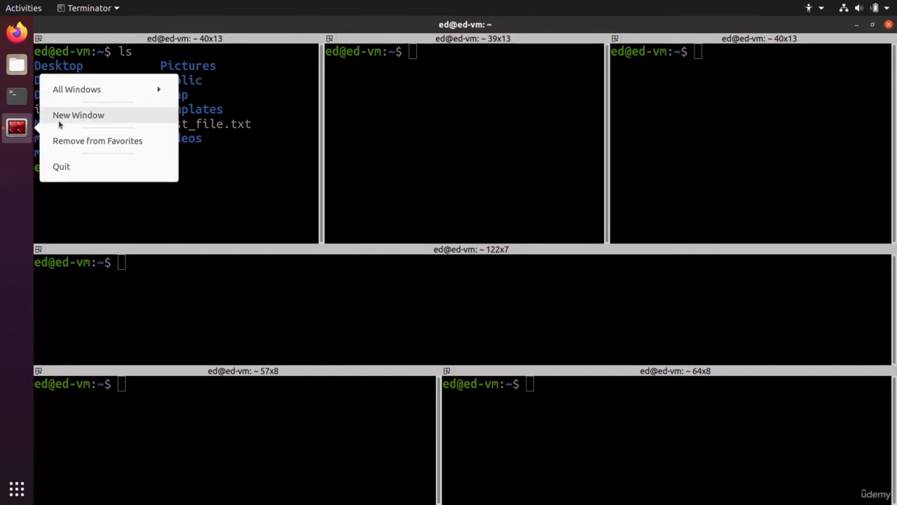
left_click(78, 115)
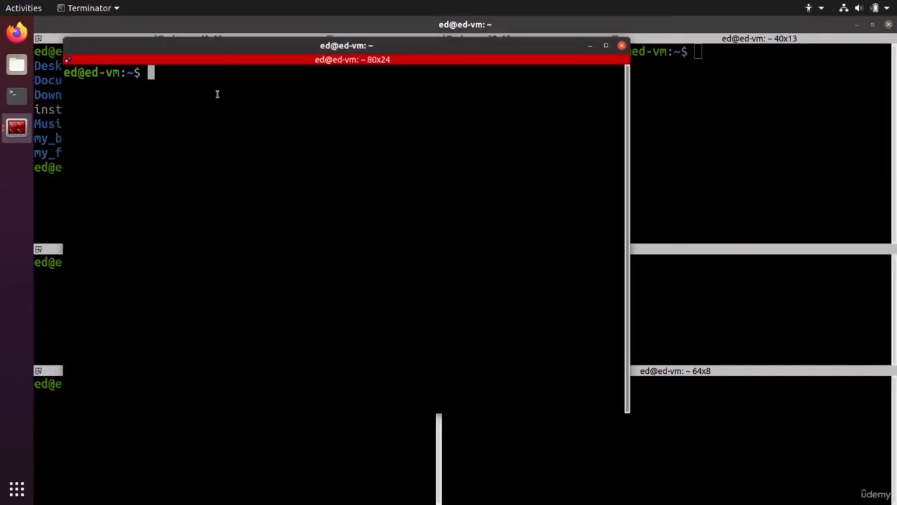
key("alt+l")
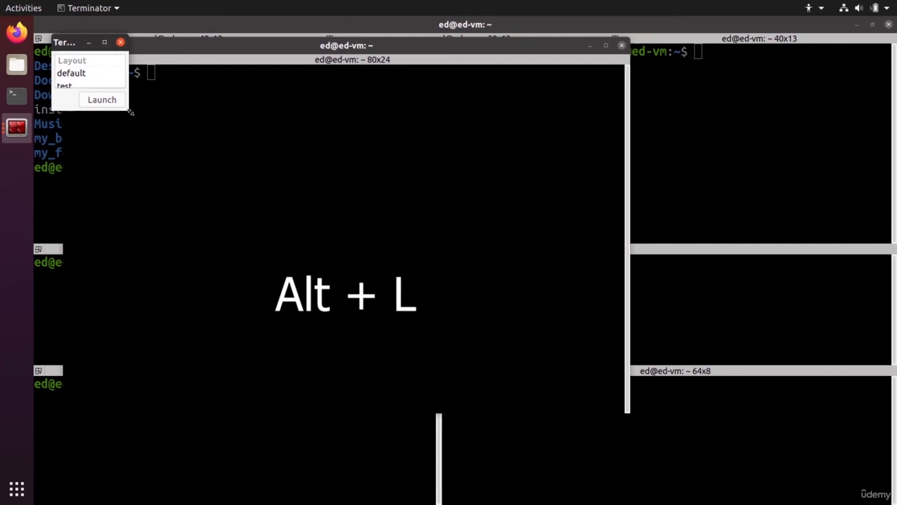
left_click(64, 86)
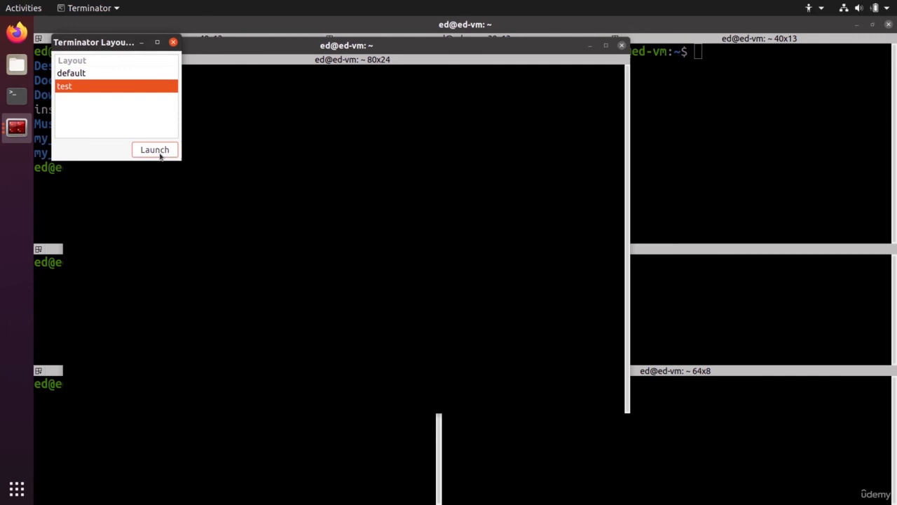
left_click(154, 149)
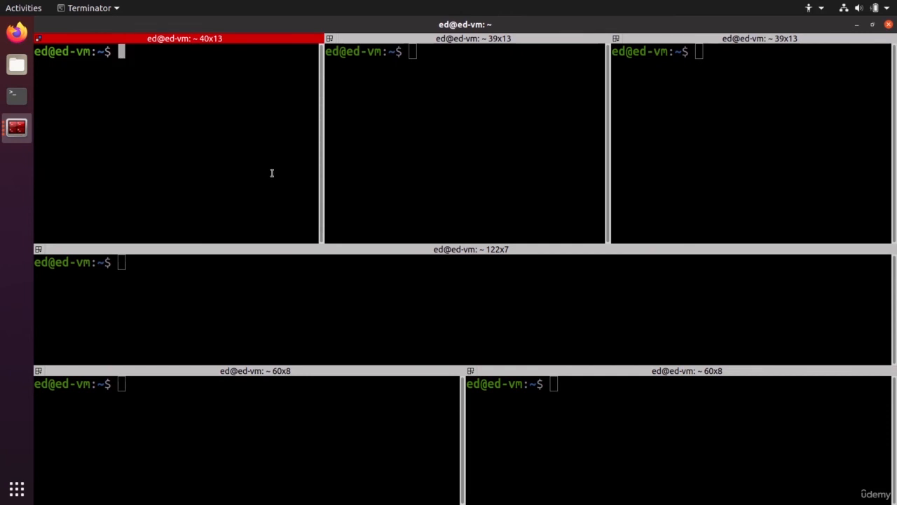
mouse_move(289, 156)
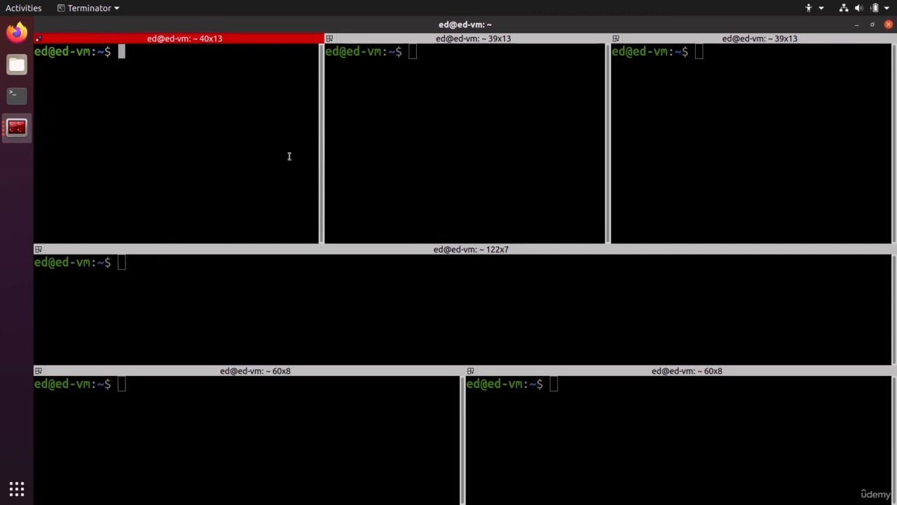